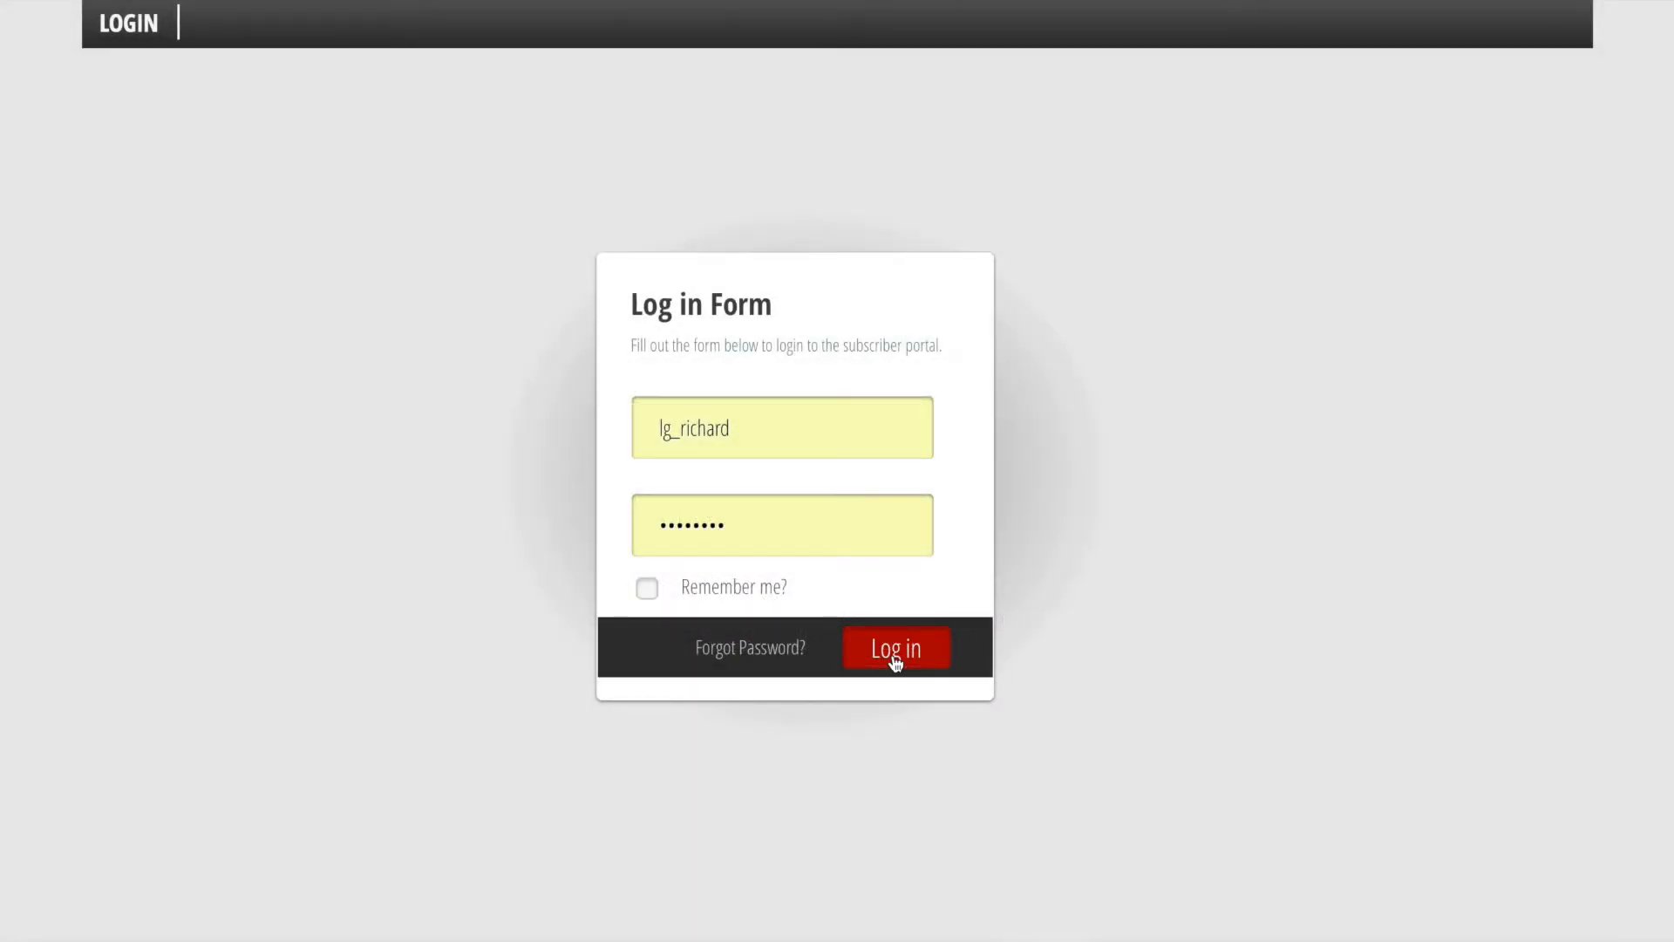
Step: Sign in to the Predatar subscriber portal to reach the Summary dashboard
{"action": "left_click", "coordinate": [895, 647]}
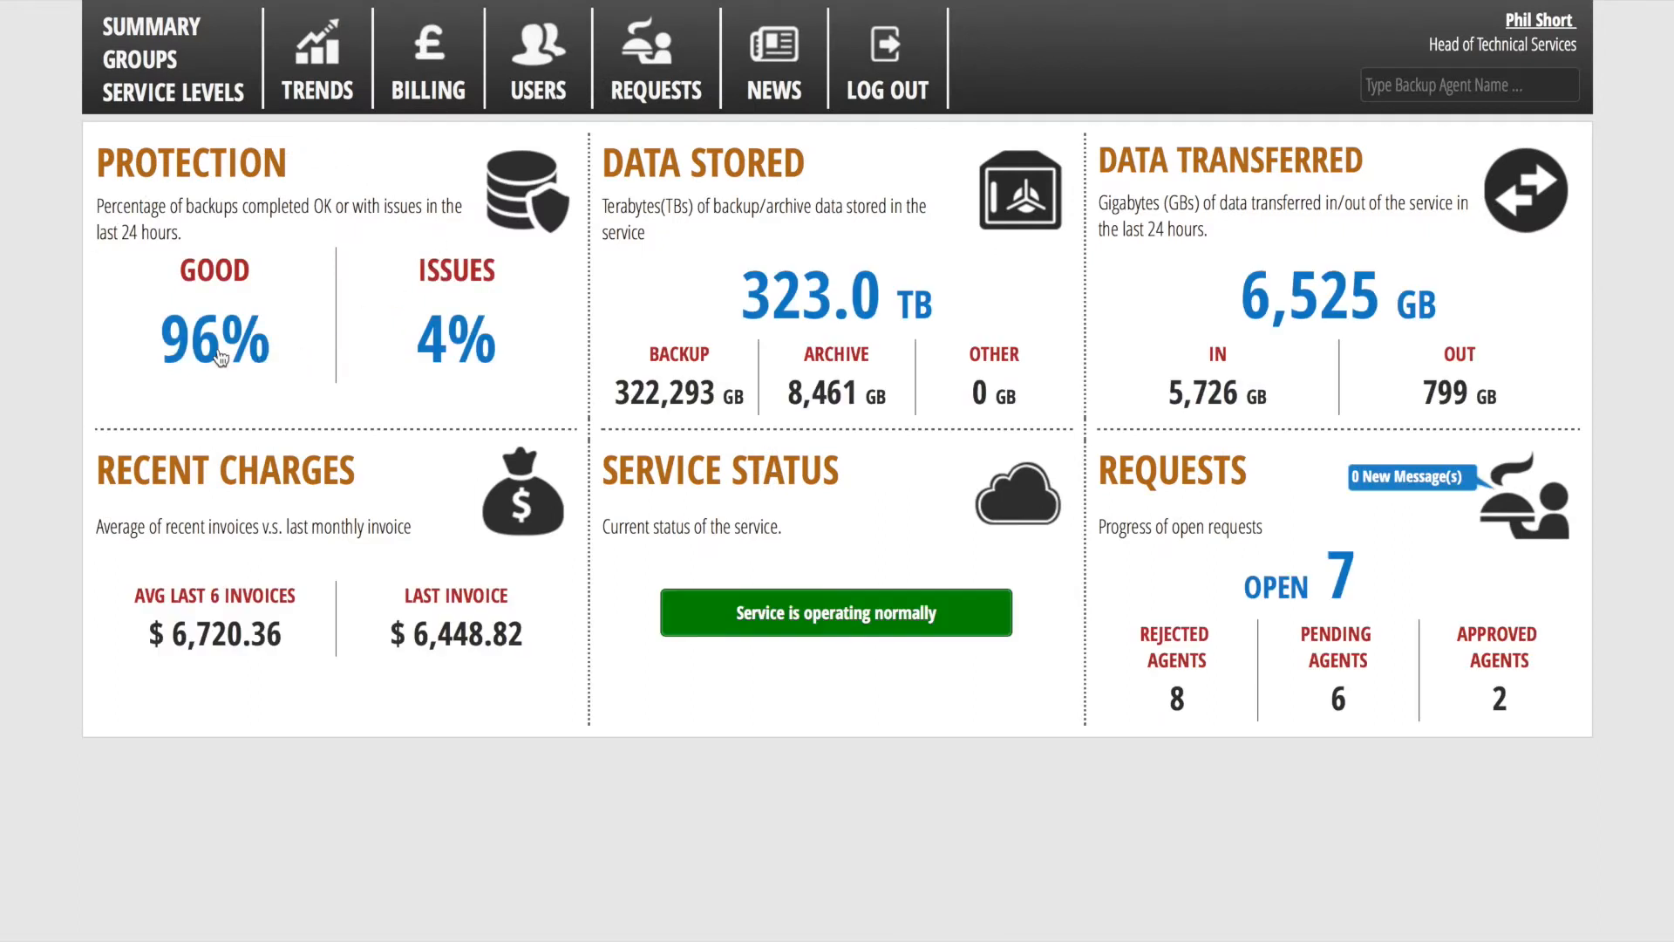
{"action": "mouse_move", "coordinate": [697, 182]}
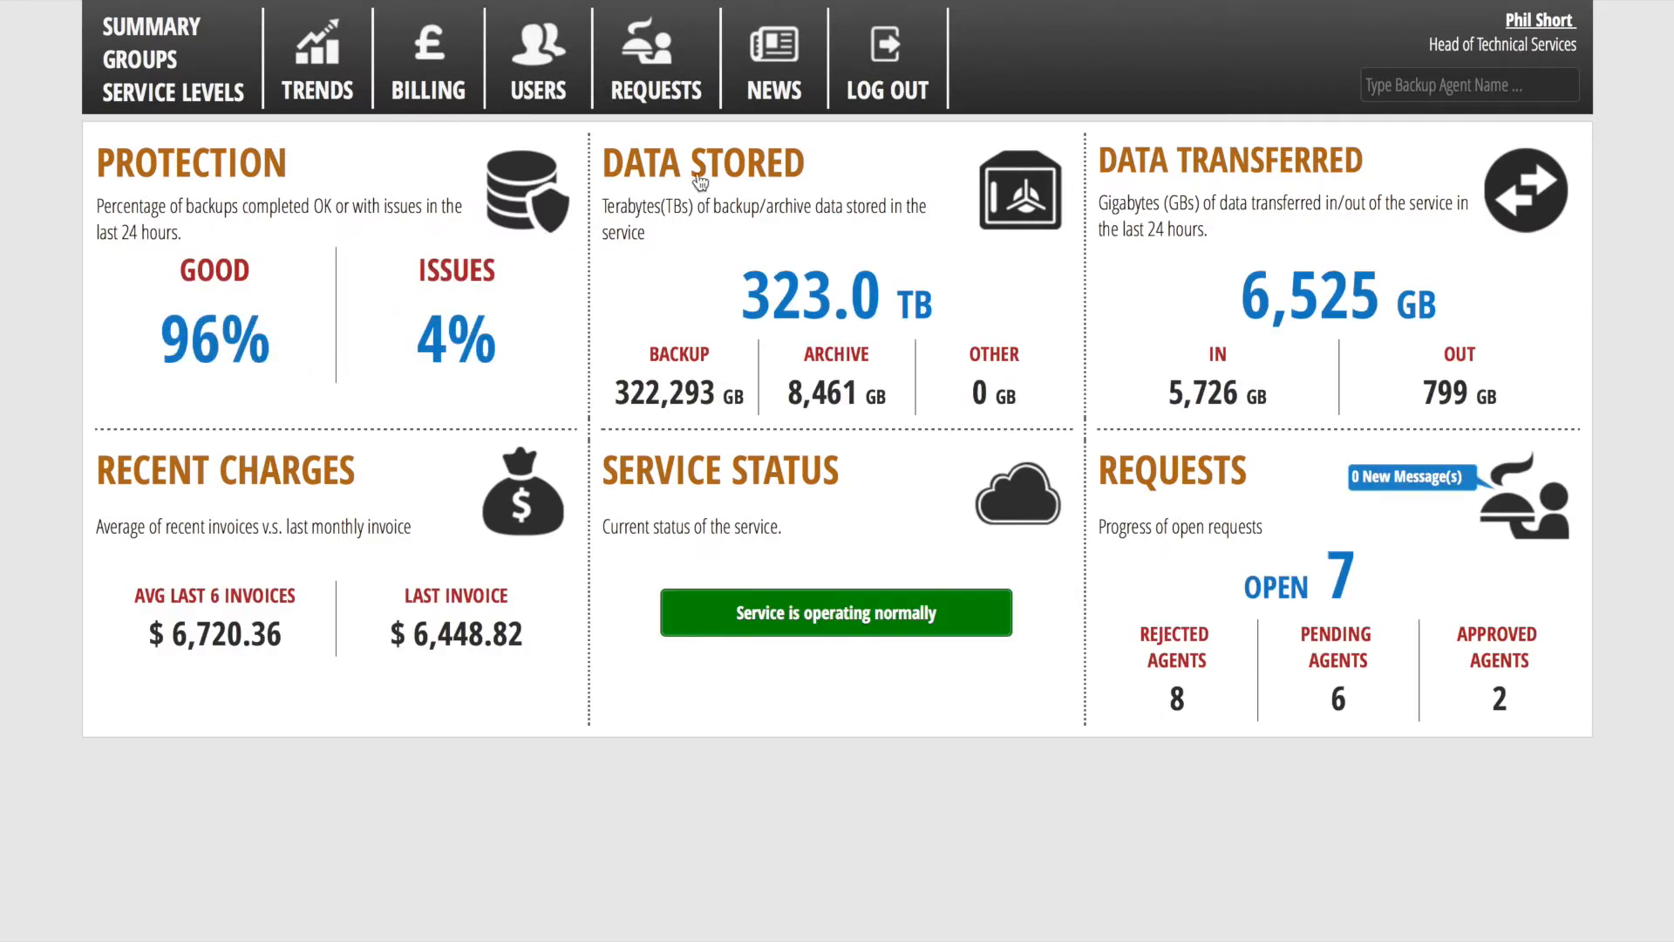
{"action": "mouse_move", "coordinate": [1043, 231]}
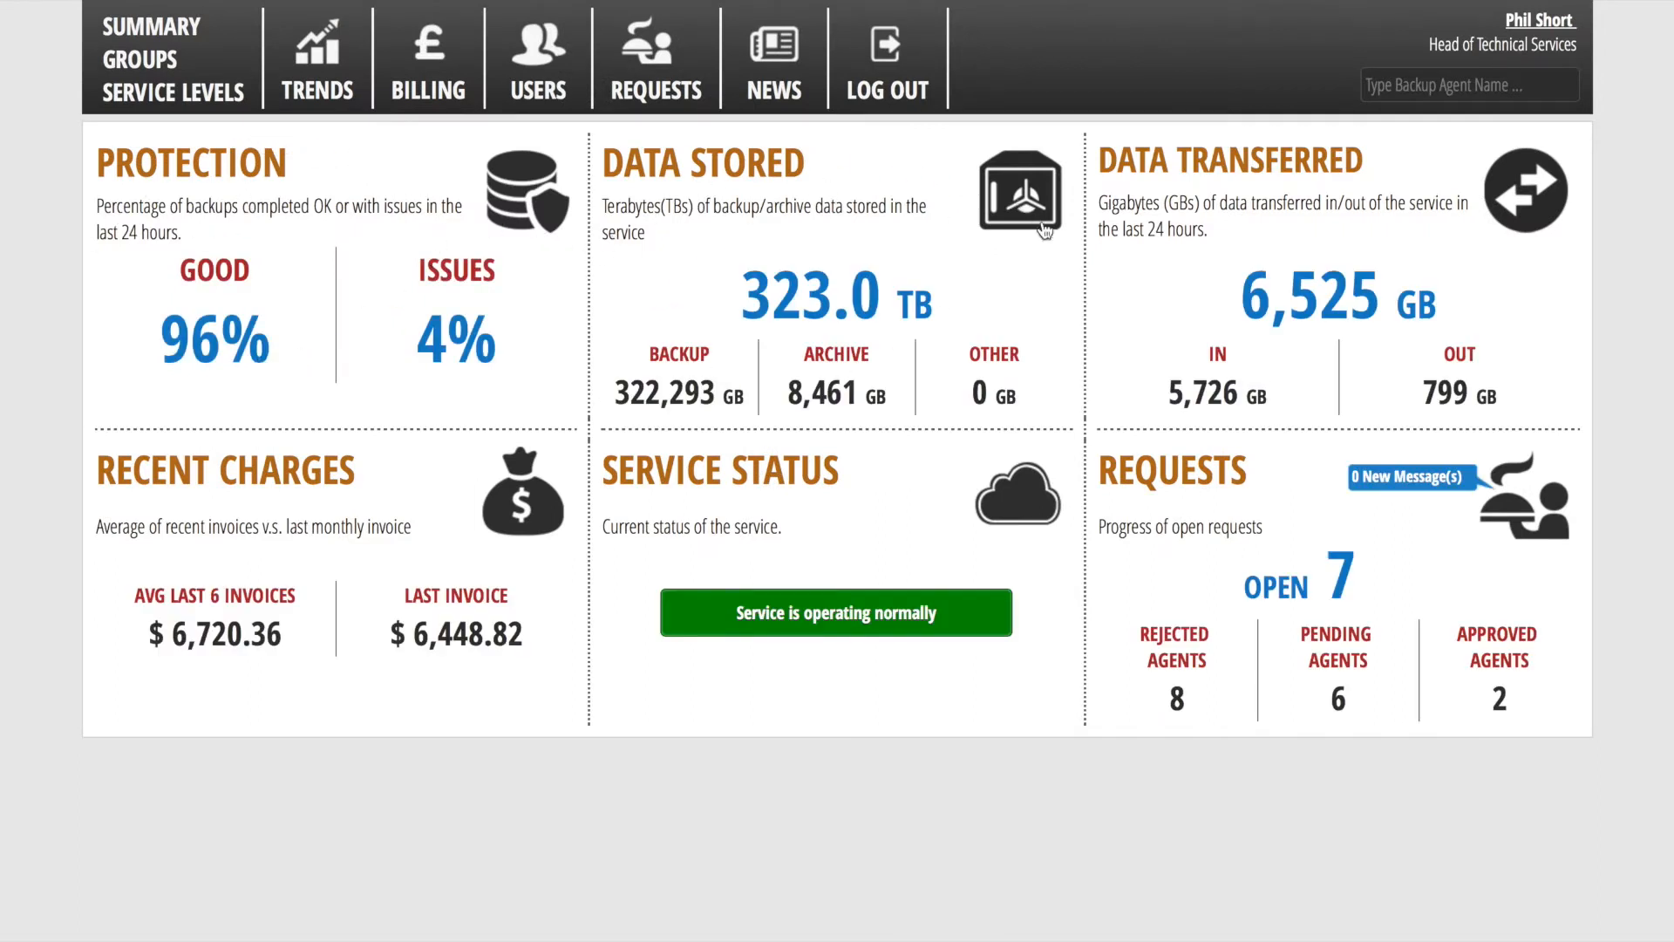
{"action": "mouse_move", "coordinate": [1217, 230]}
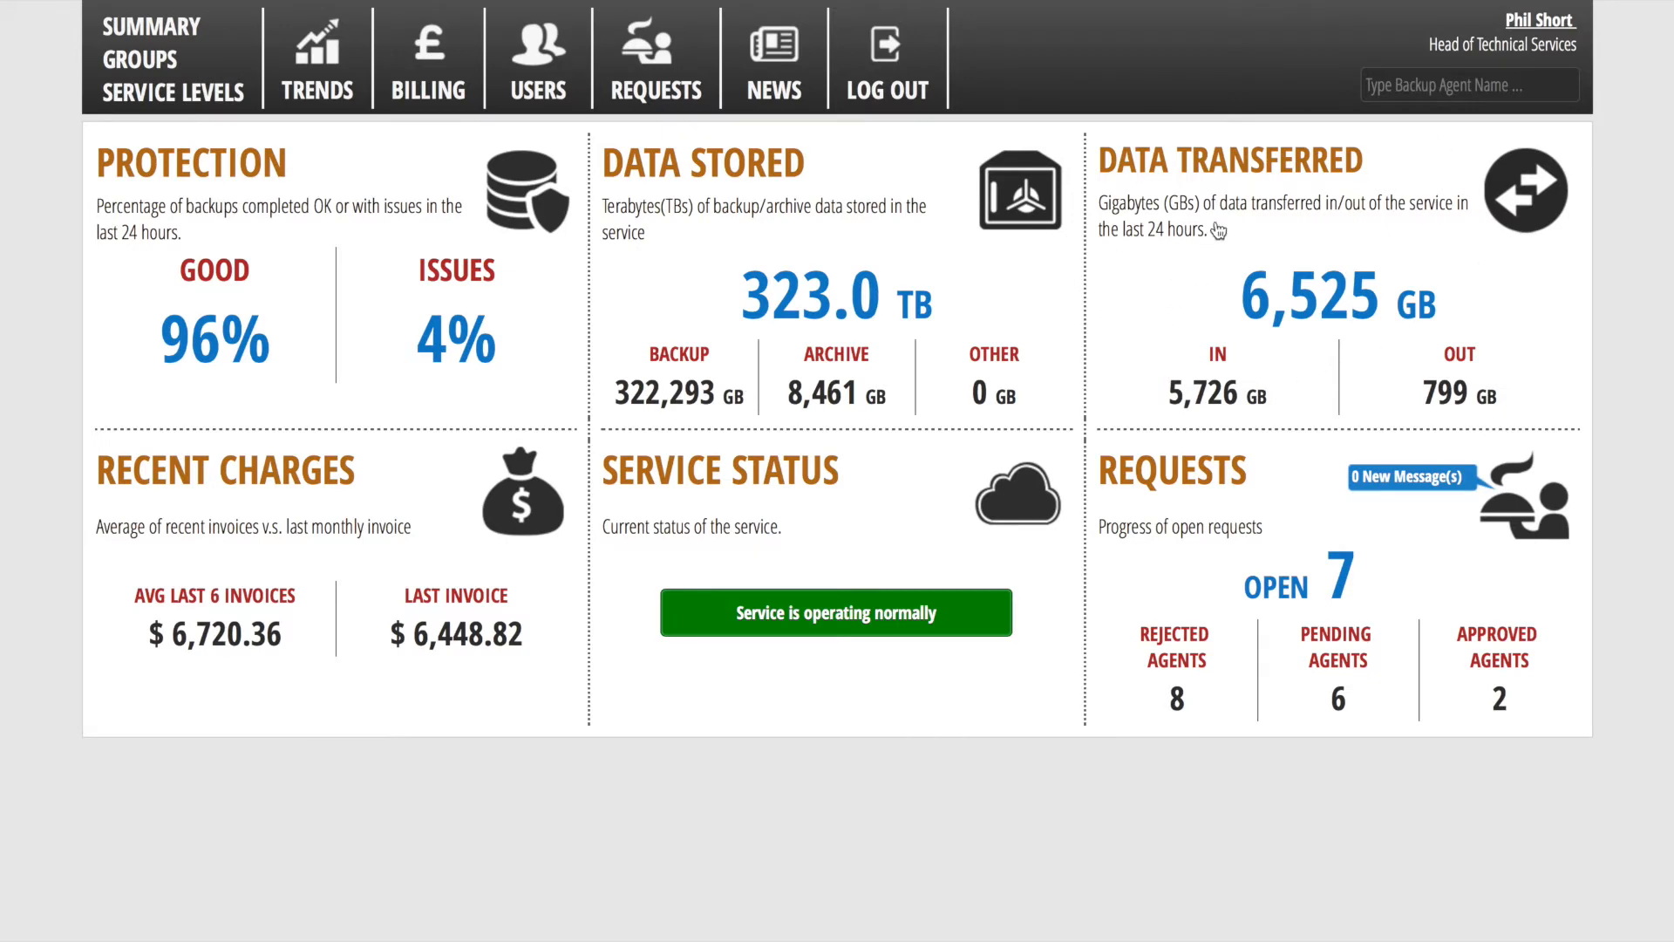
Step: Browse the chargeback groups, then show platinum, Gold, Silver and Bronze service level stats
{"action": "left_click", "coordinate": [139, 60]}
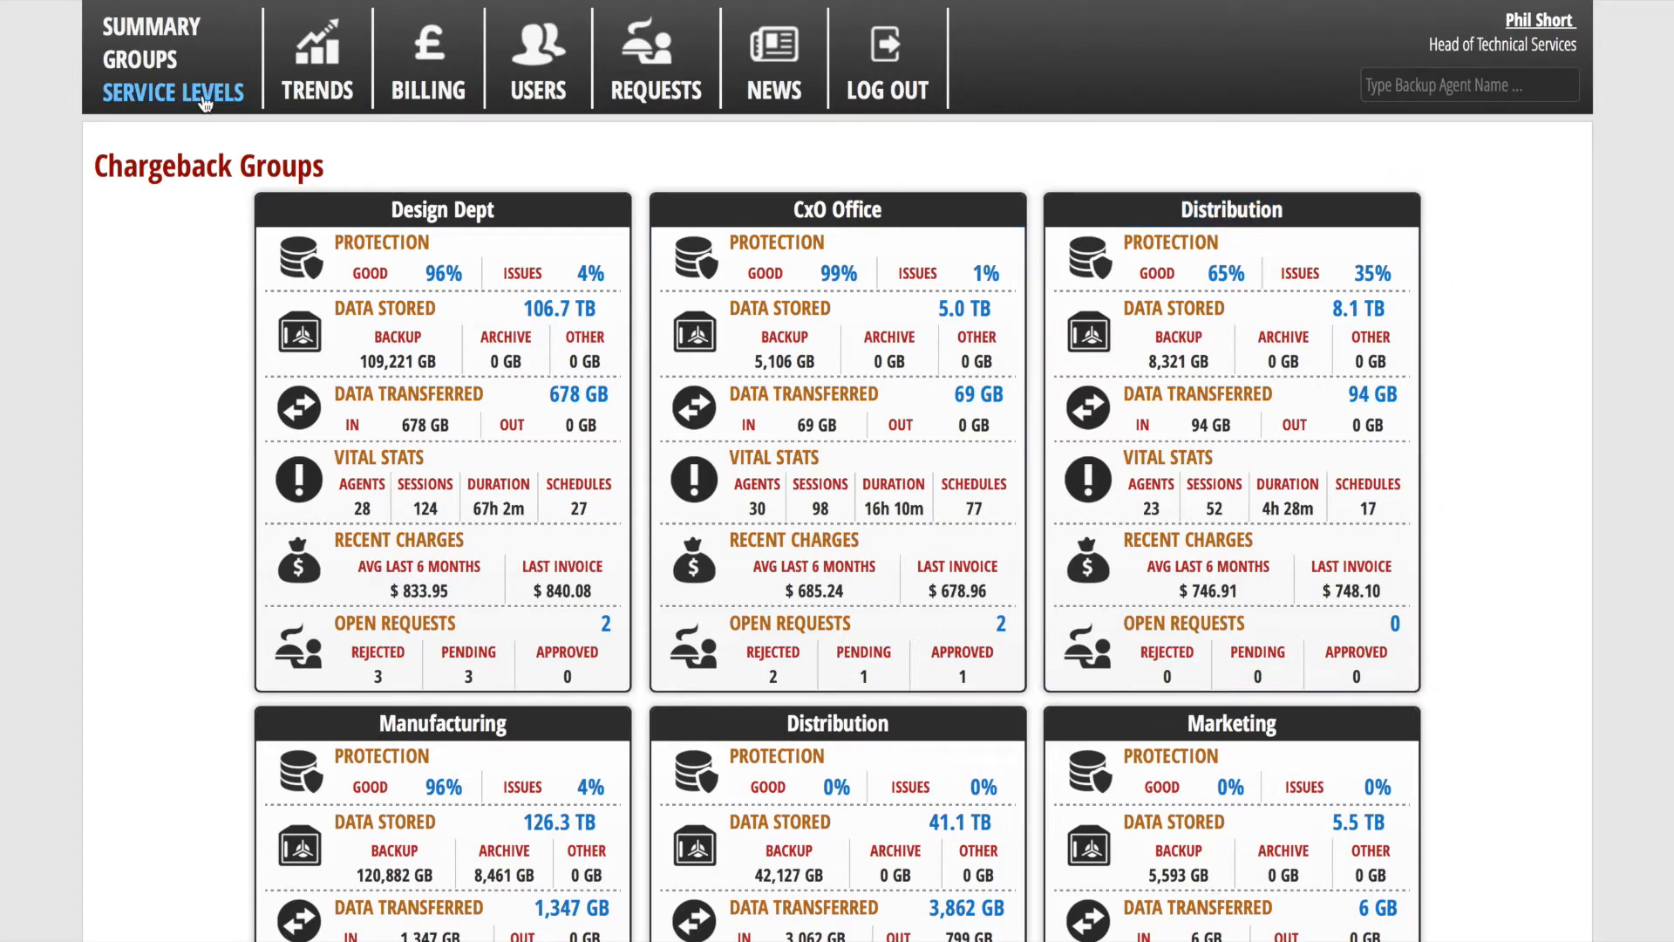
{"action": "left_click", "coordinate": [173, 94]}
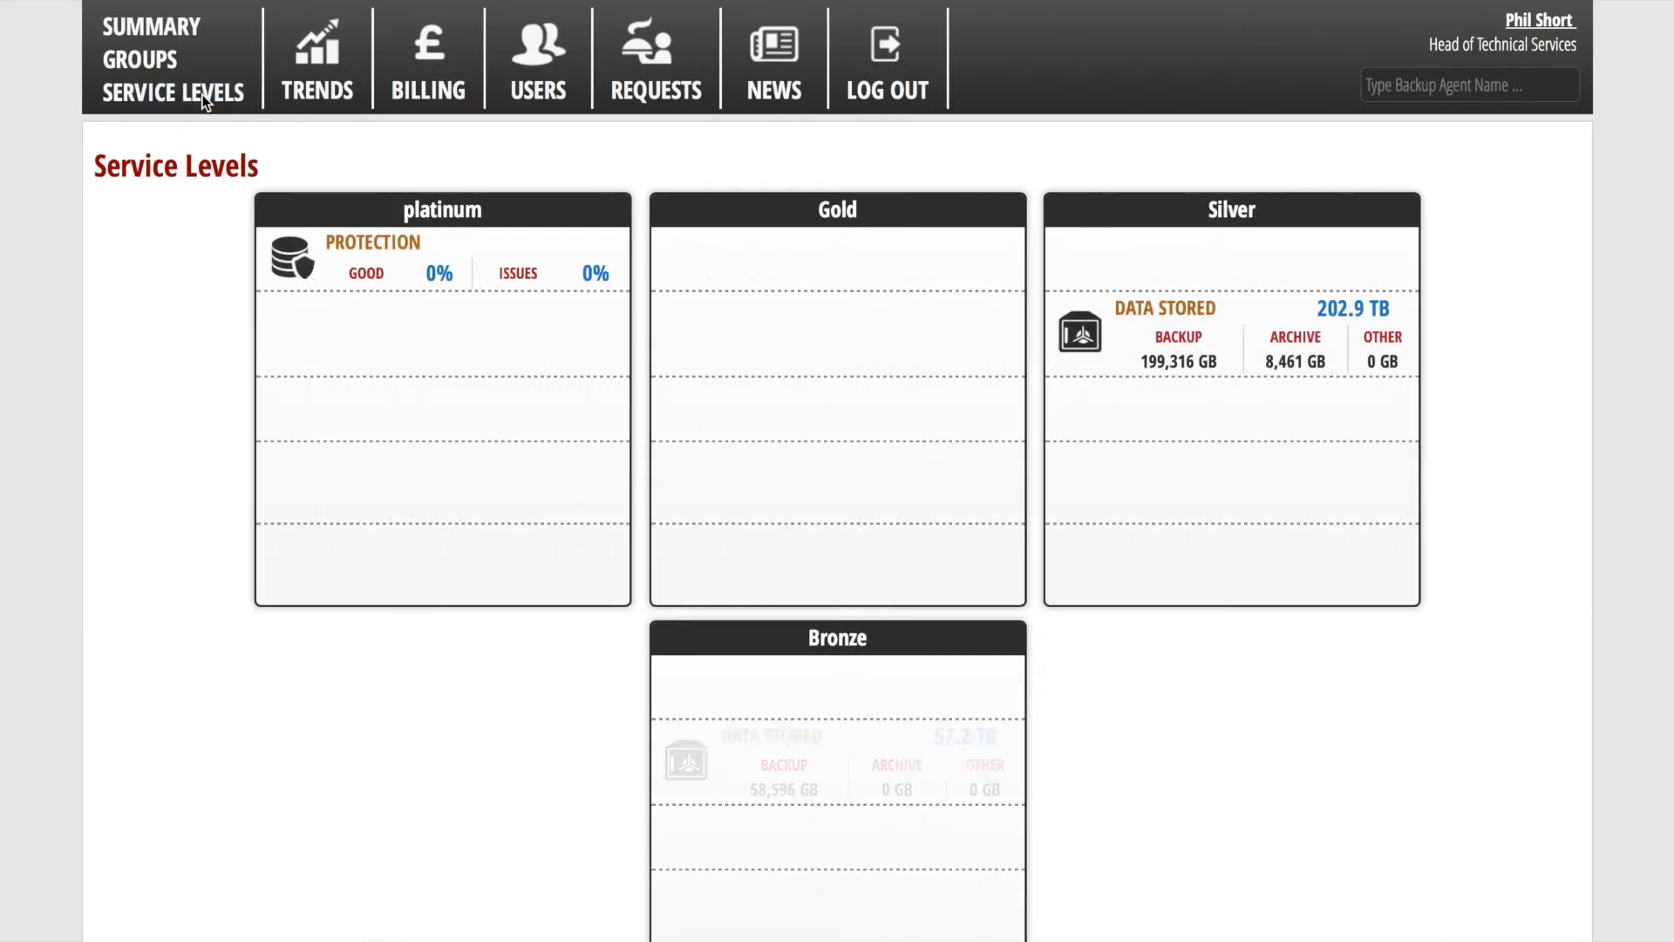
{"action": "left_click", "coordinate": [172, 93]}
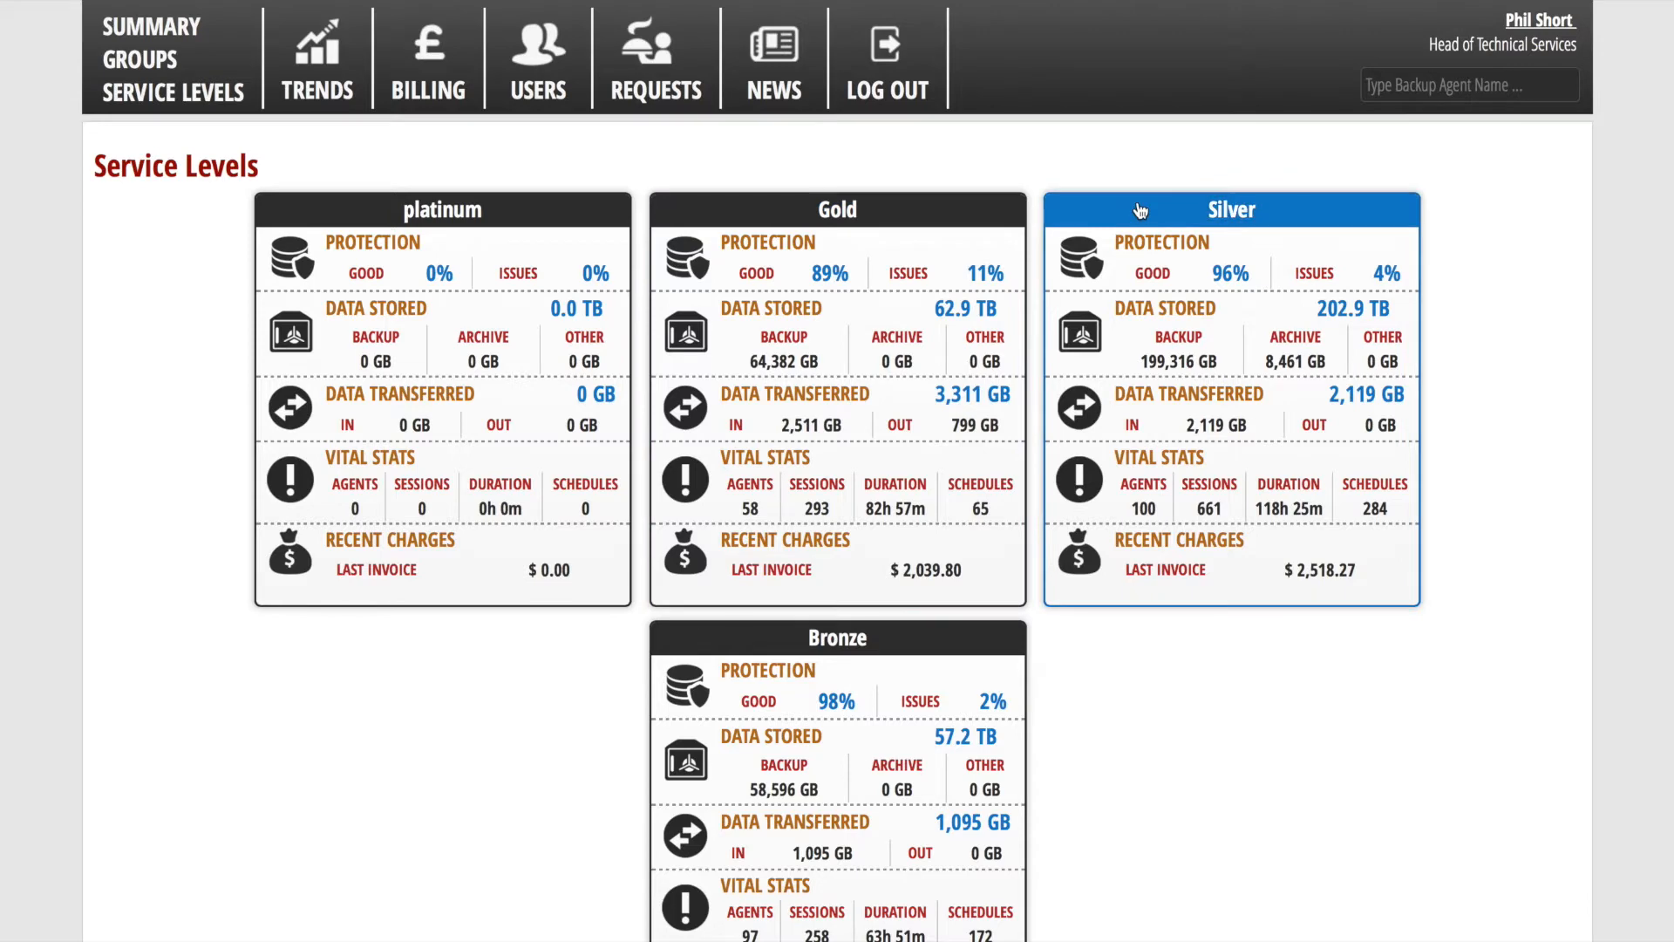
Step: Show Gold tier charts for backup schedules, GBs stored, GBs transferred and agents backed up
{"action": "left_click", "coordinate": [315, 61]}
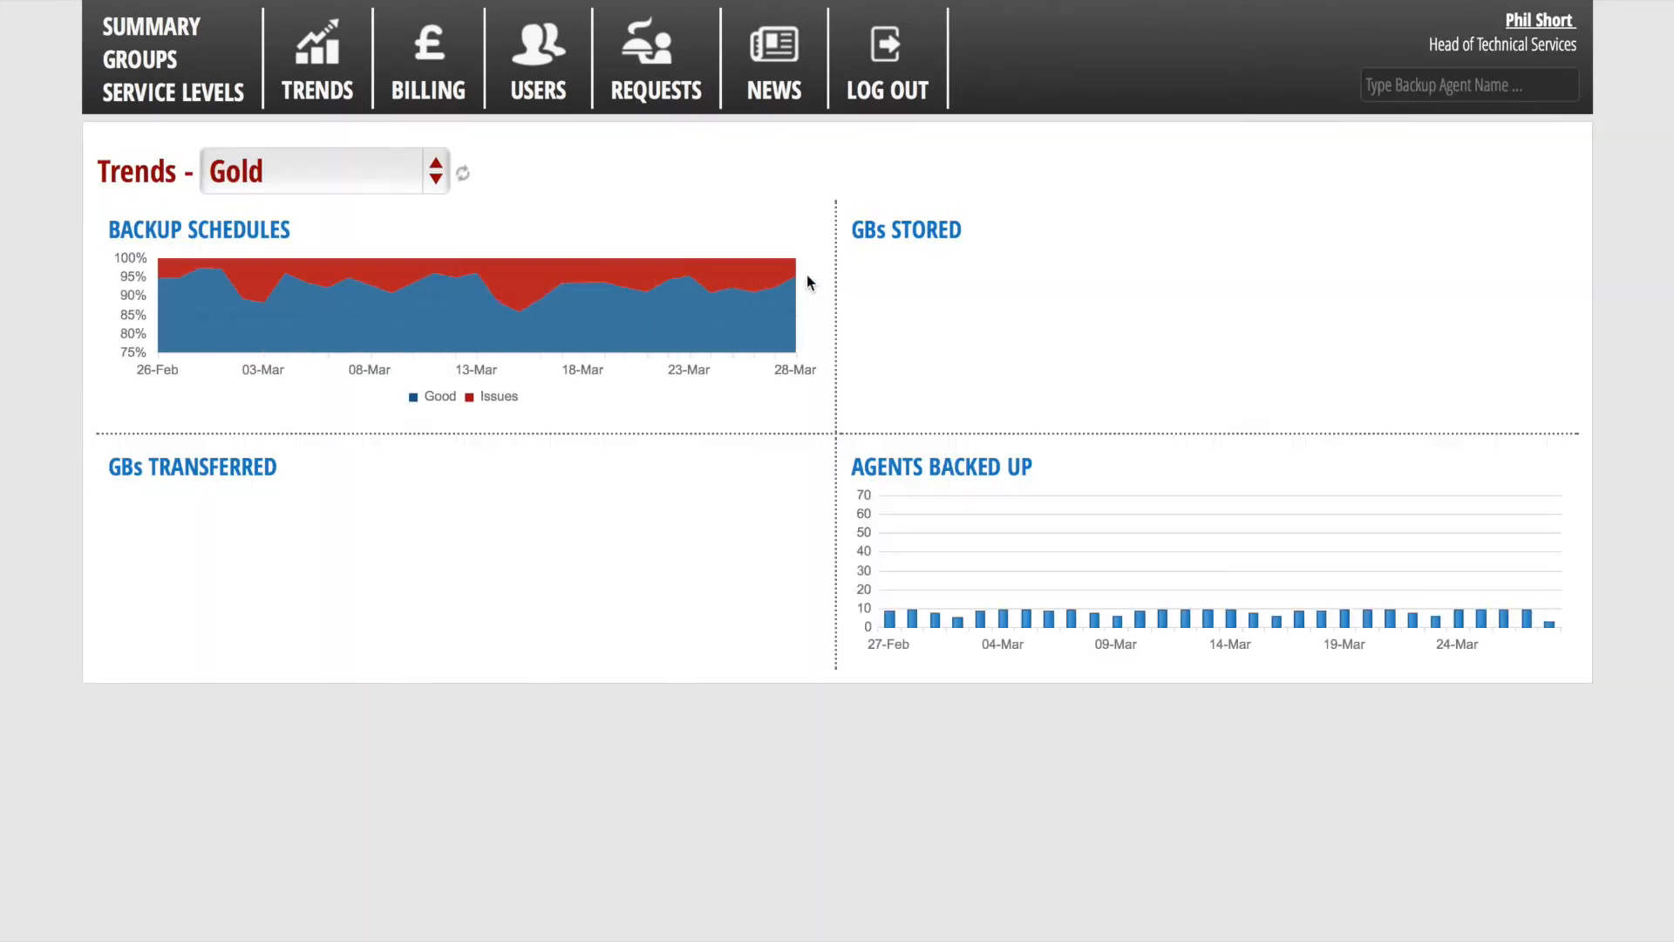
{"action": "left_click", "coordinate": [462, 173]}
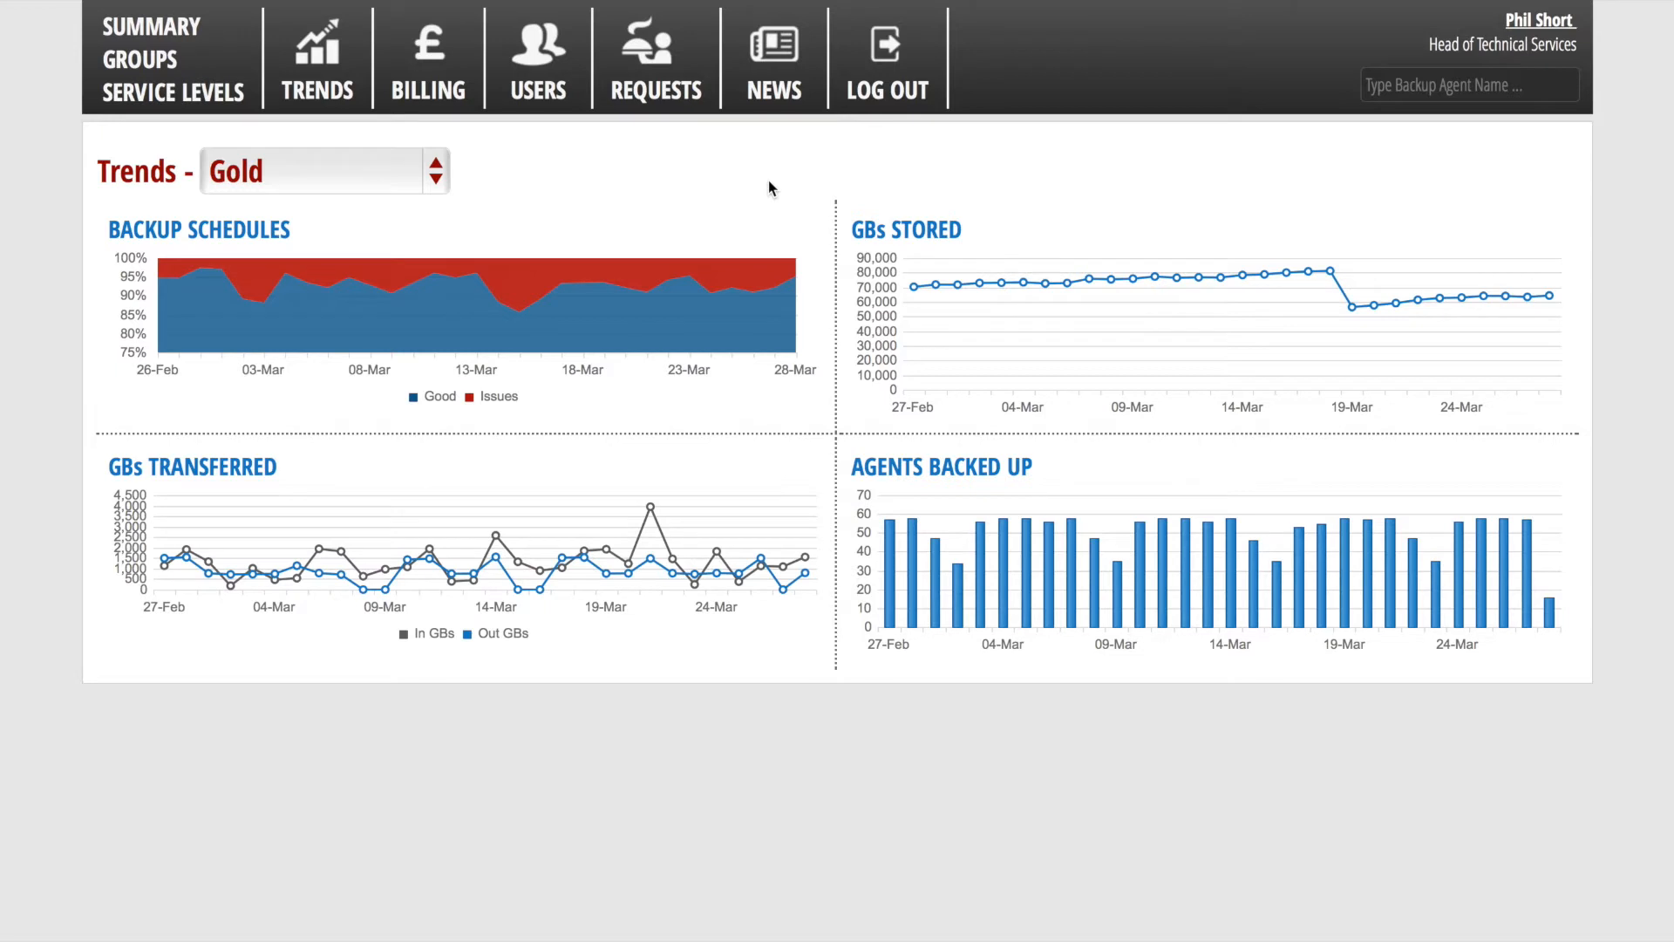
{"action": "mouse_move", "coordinate": [662, 275]}
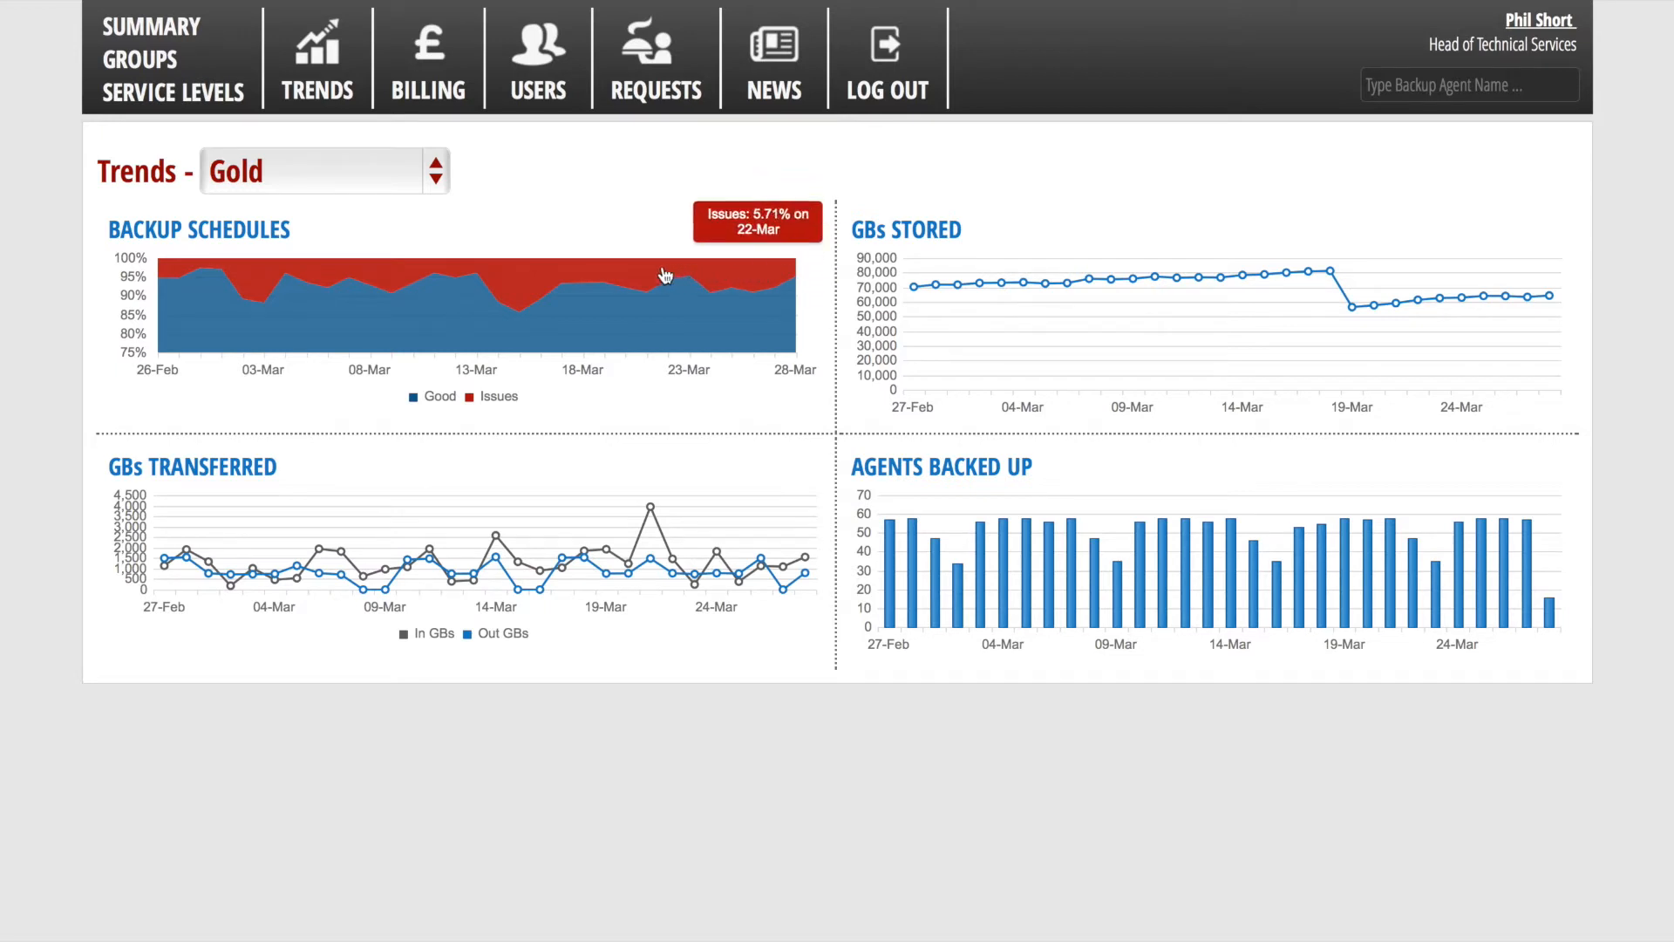
{"action": "mouse_move", "coordinate": [908, 289]}
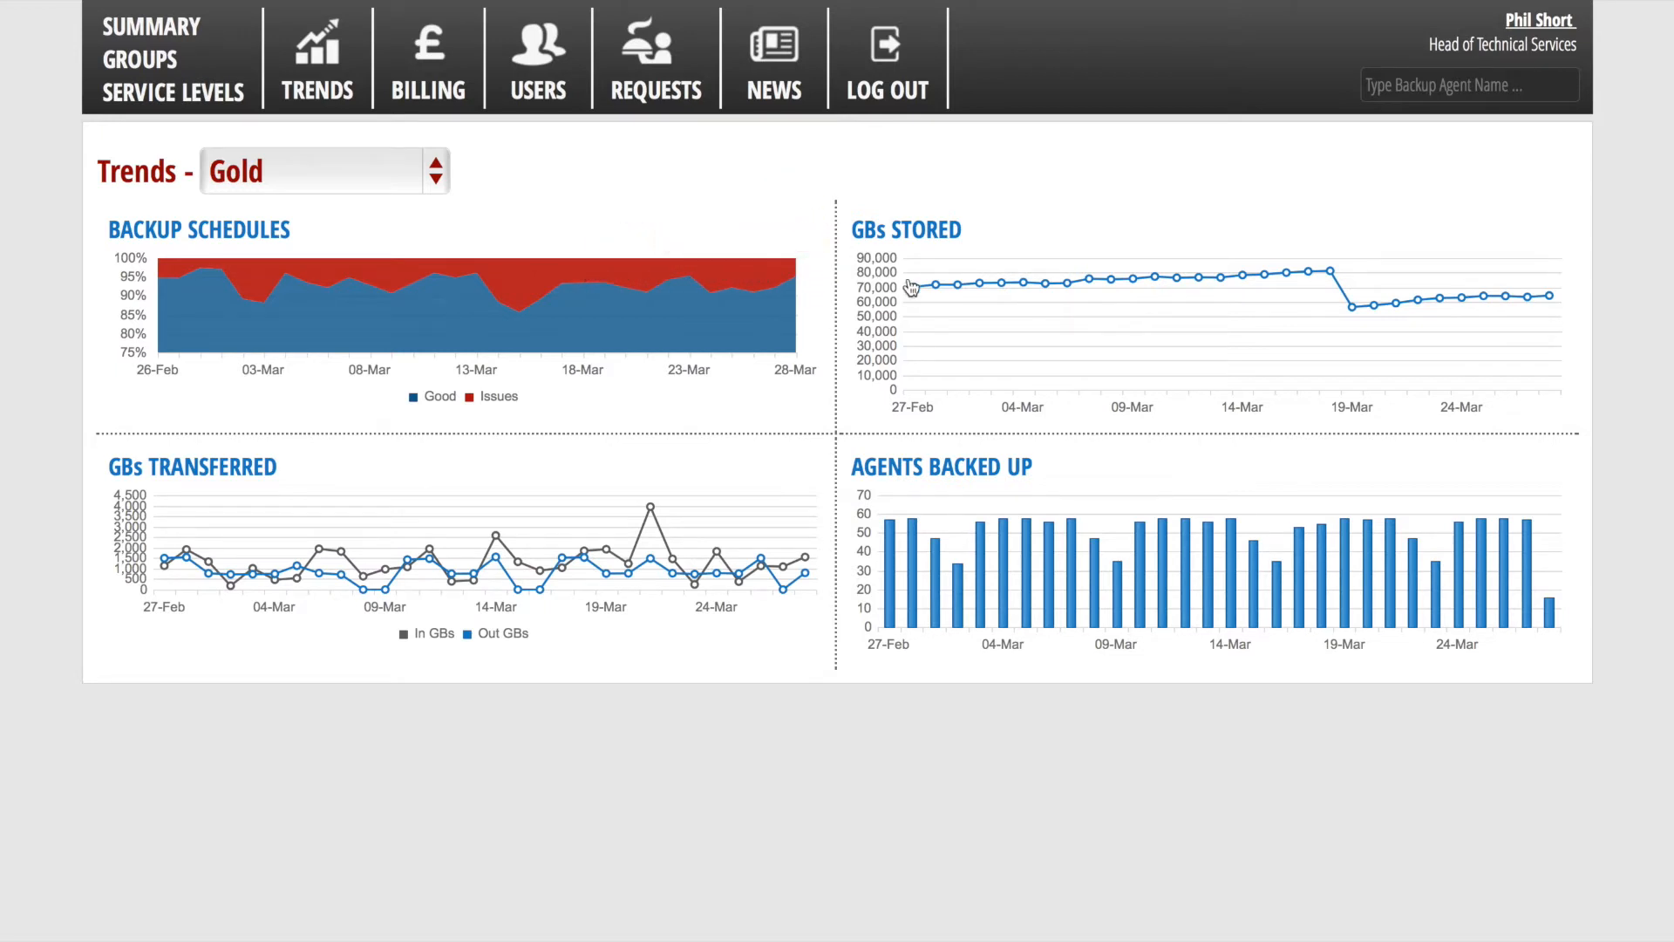
{"action": "mouse_move", "coordinate": [1045, 285]}
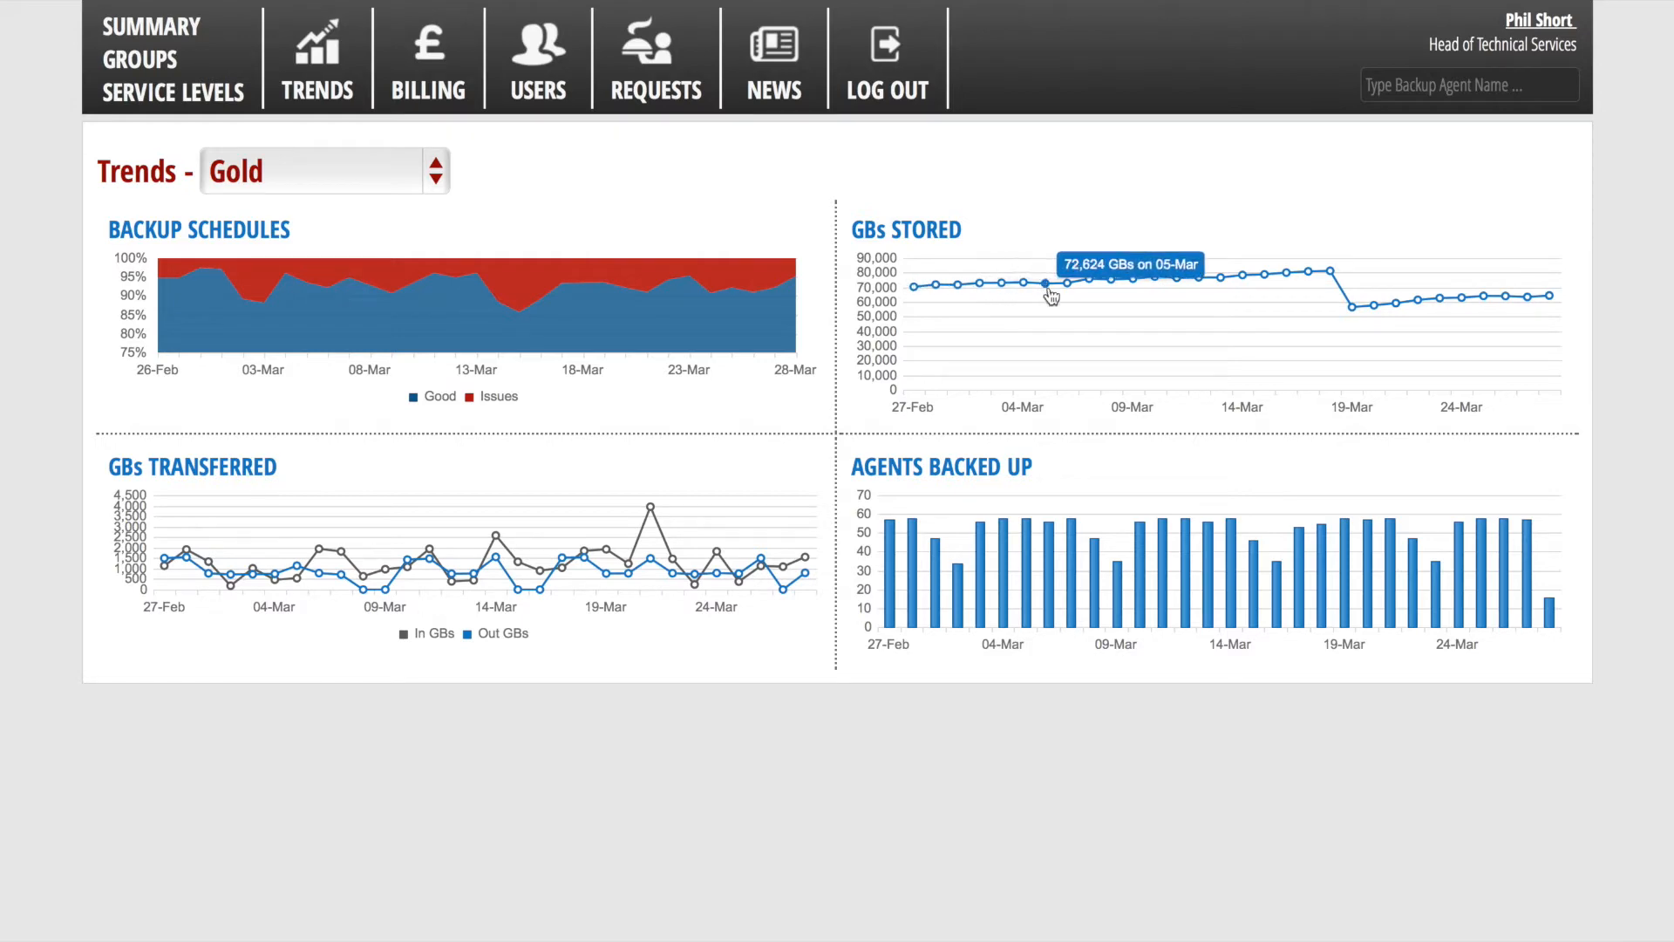
{"action": "mouse_move", "coordinate": [756, 285]}
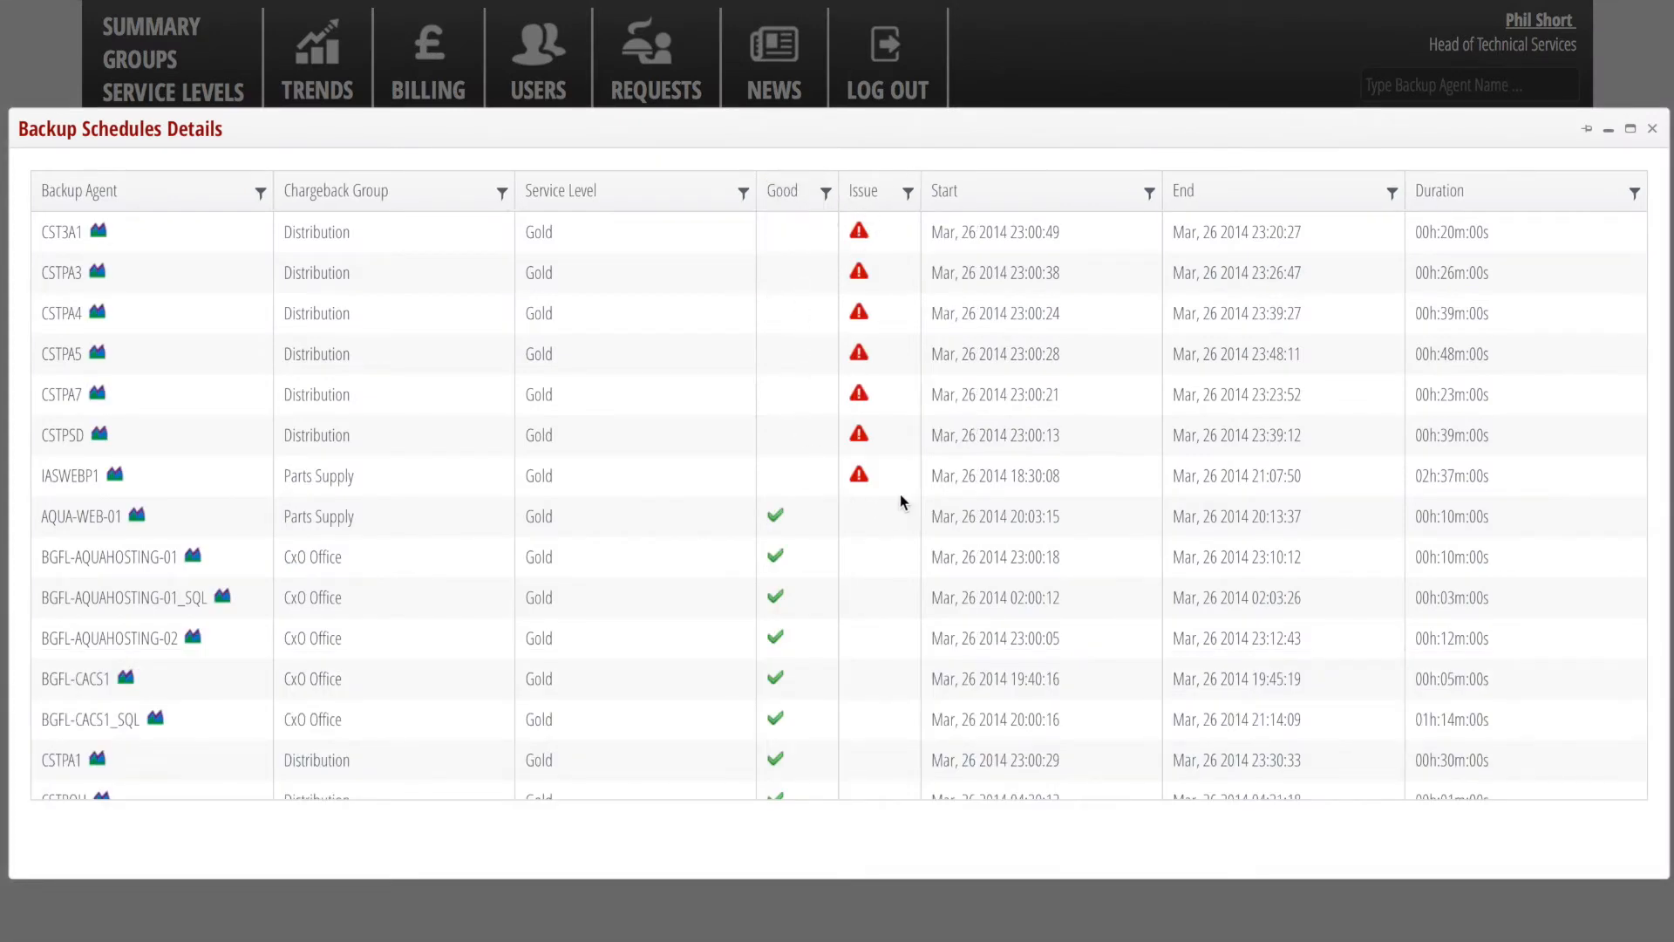
{"action": "mouse_move", "coordinate": [847, 432]}
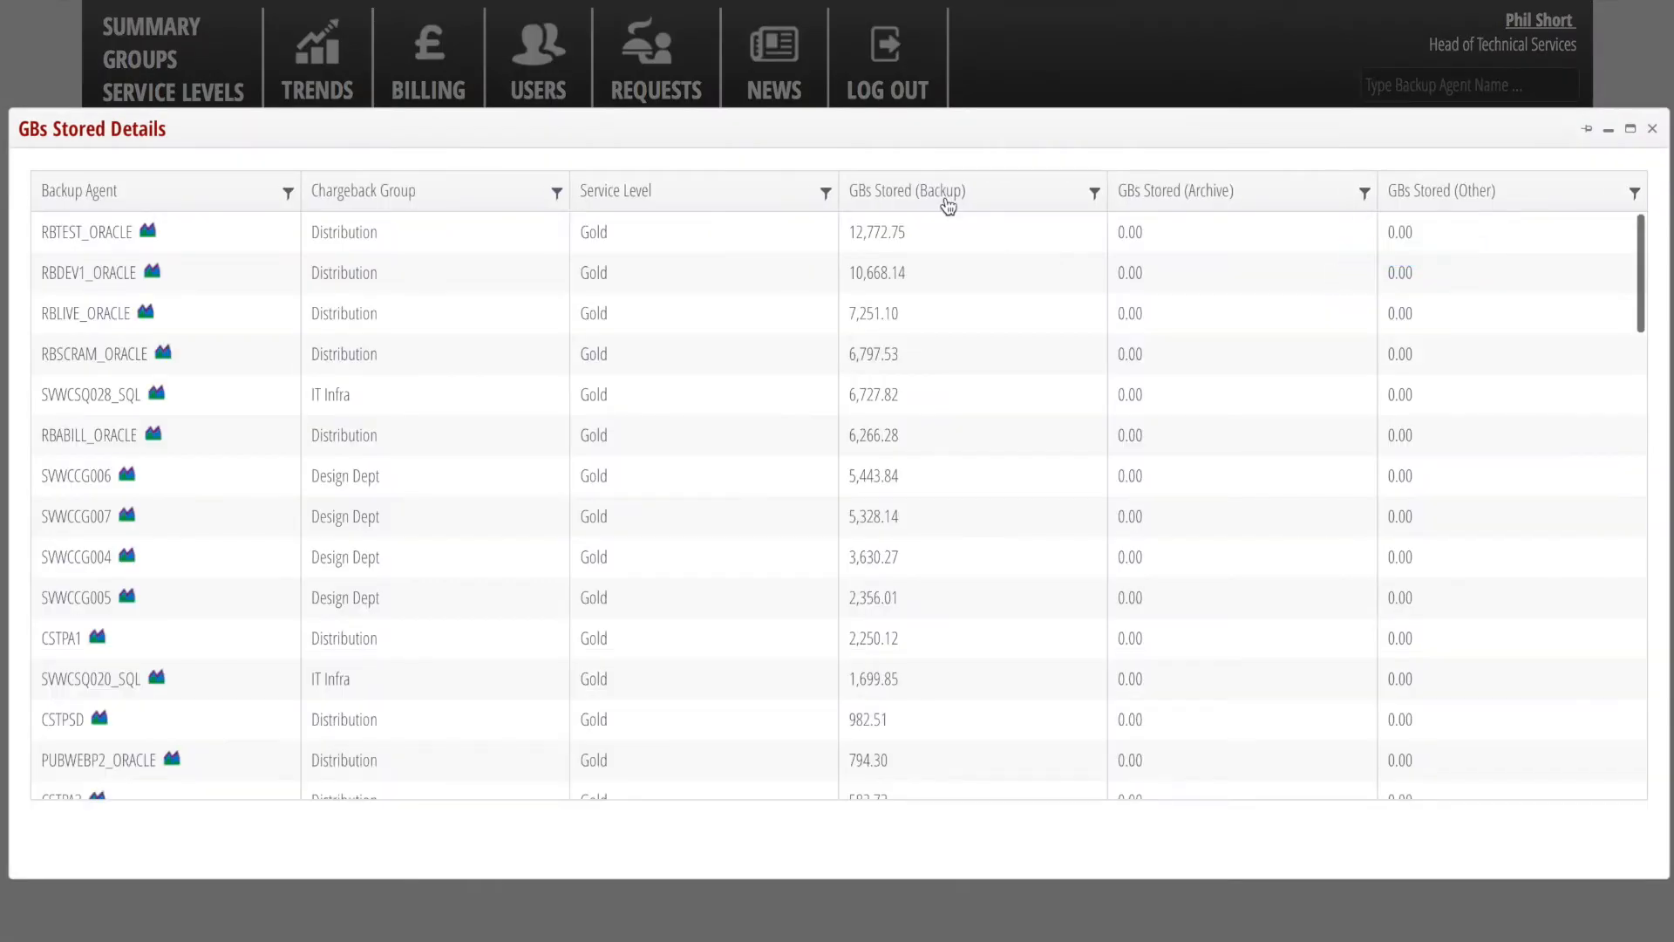
{"action": "mouse_move", "coordinate": [865, 252]}
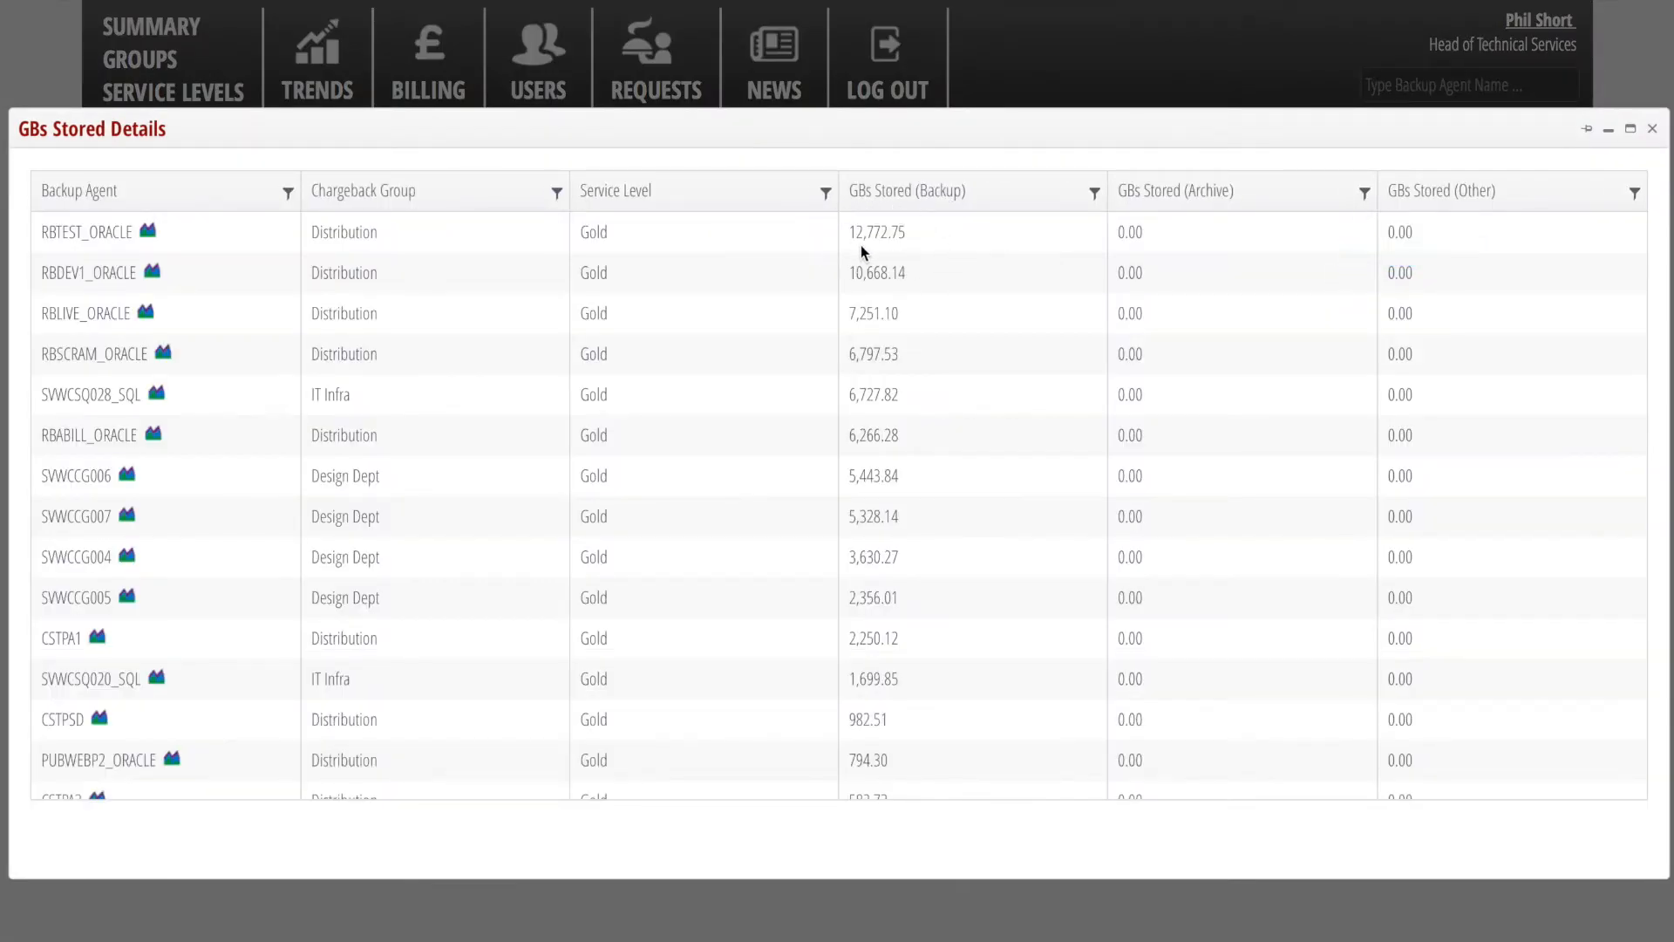
Step: Replace the Gold trend charts with the Manufacturing group's charts, reopening the group list
{"action": "left_click", "coordinate": [317, 89]}
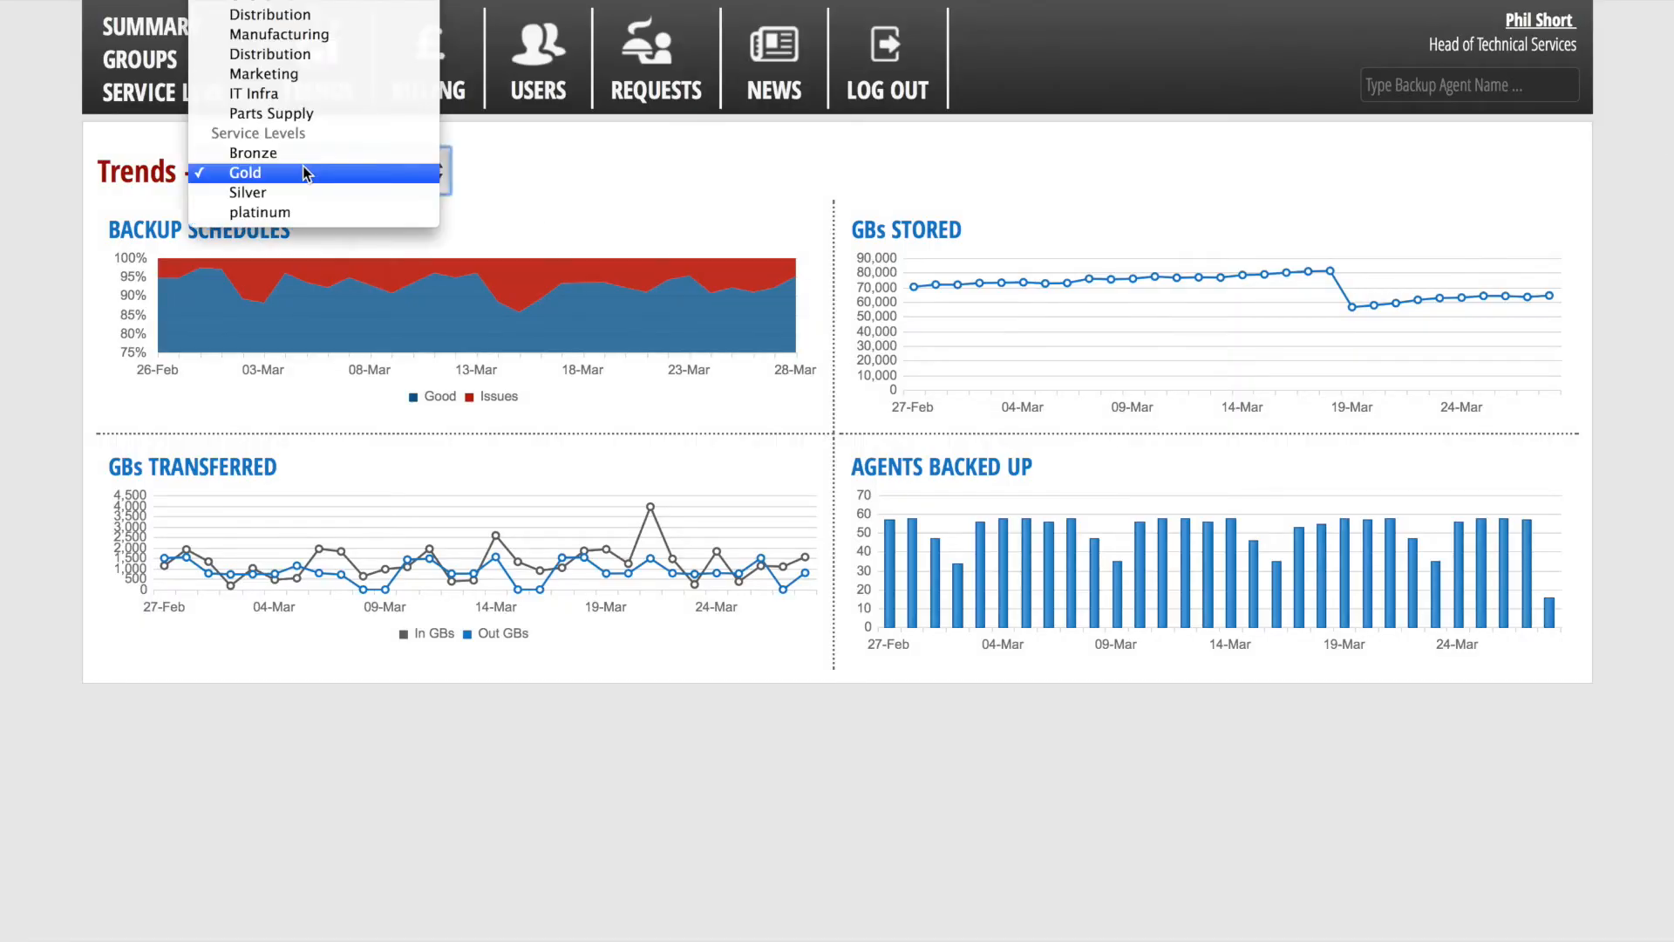
{"action": "left_click", "coordinate": [277, 34]}
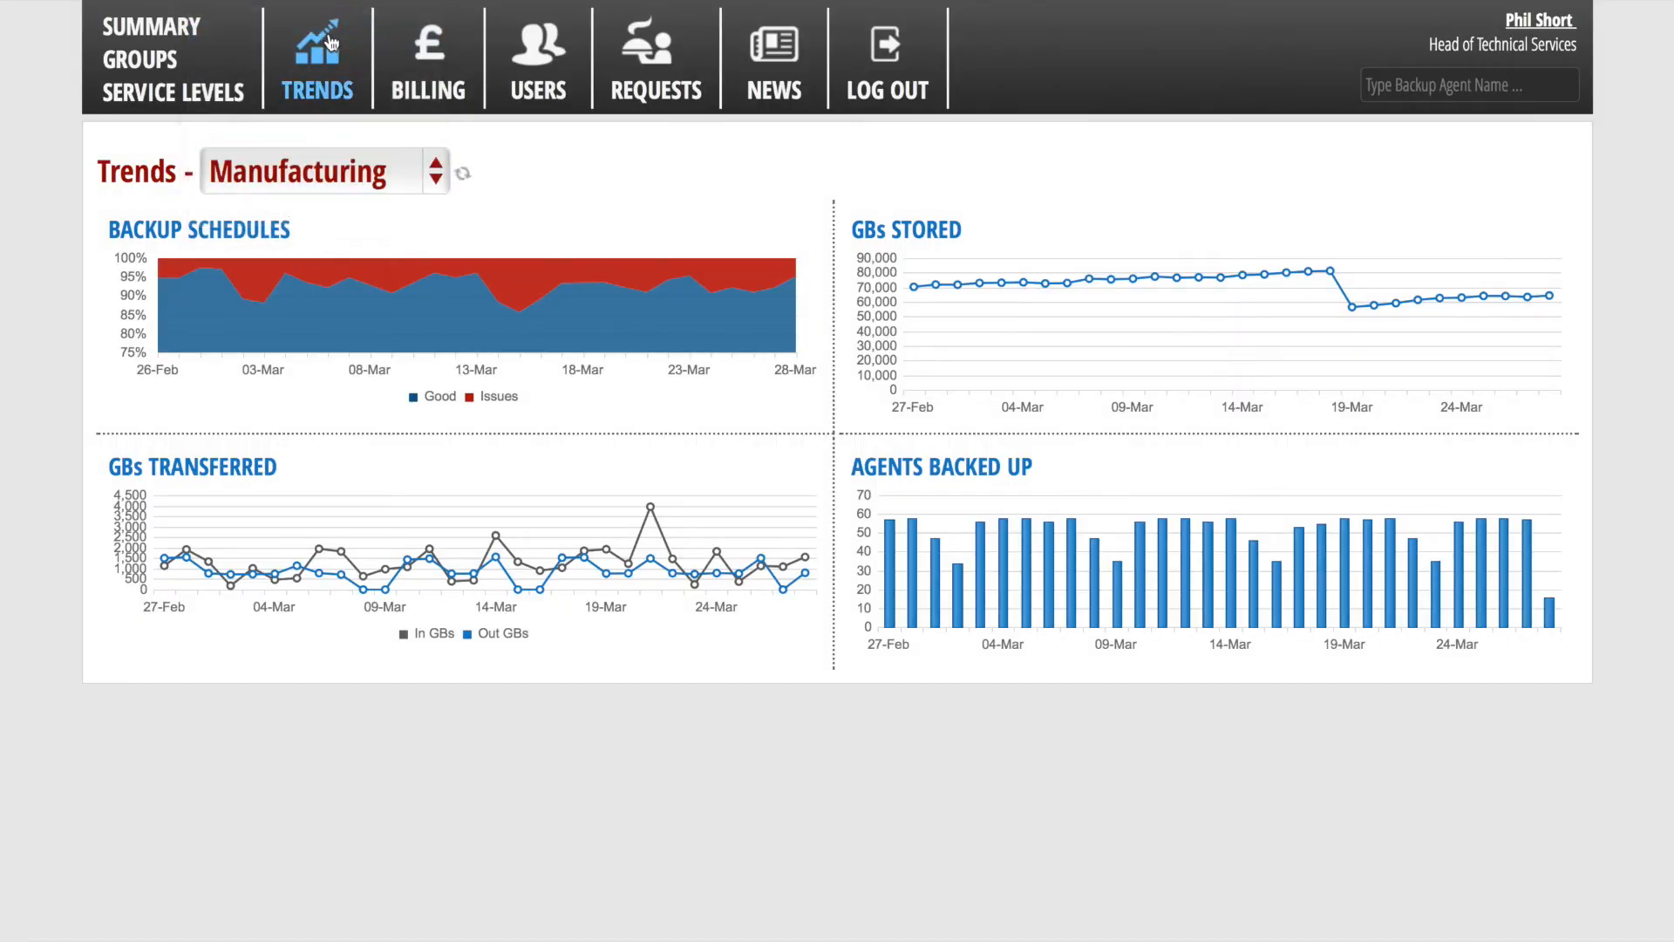
{"action": "left_click", "coordinate": [463, 172]}
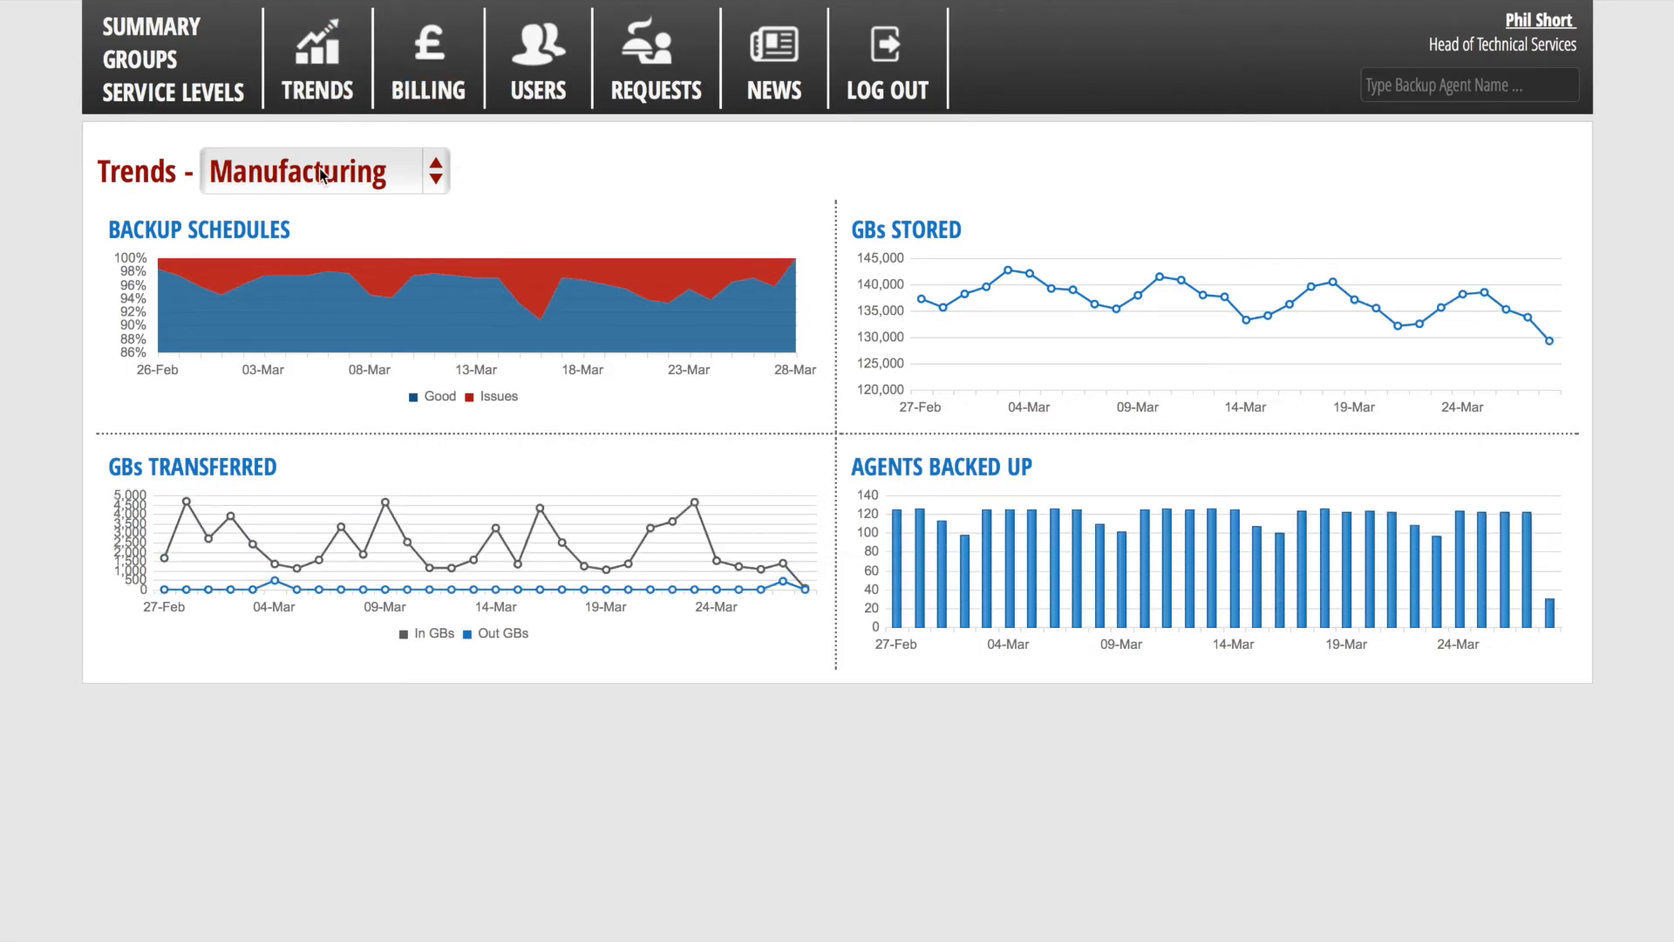
{"action": "left_click", "coordinate": [320, 170]}
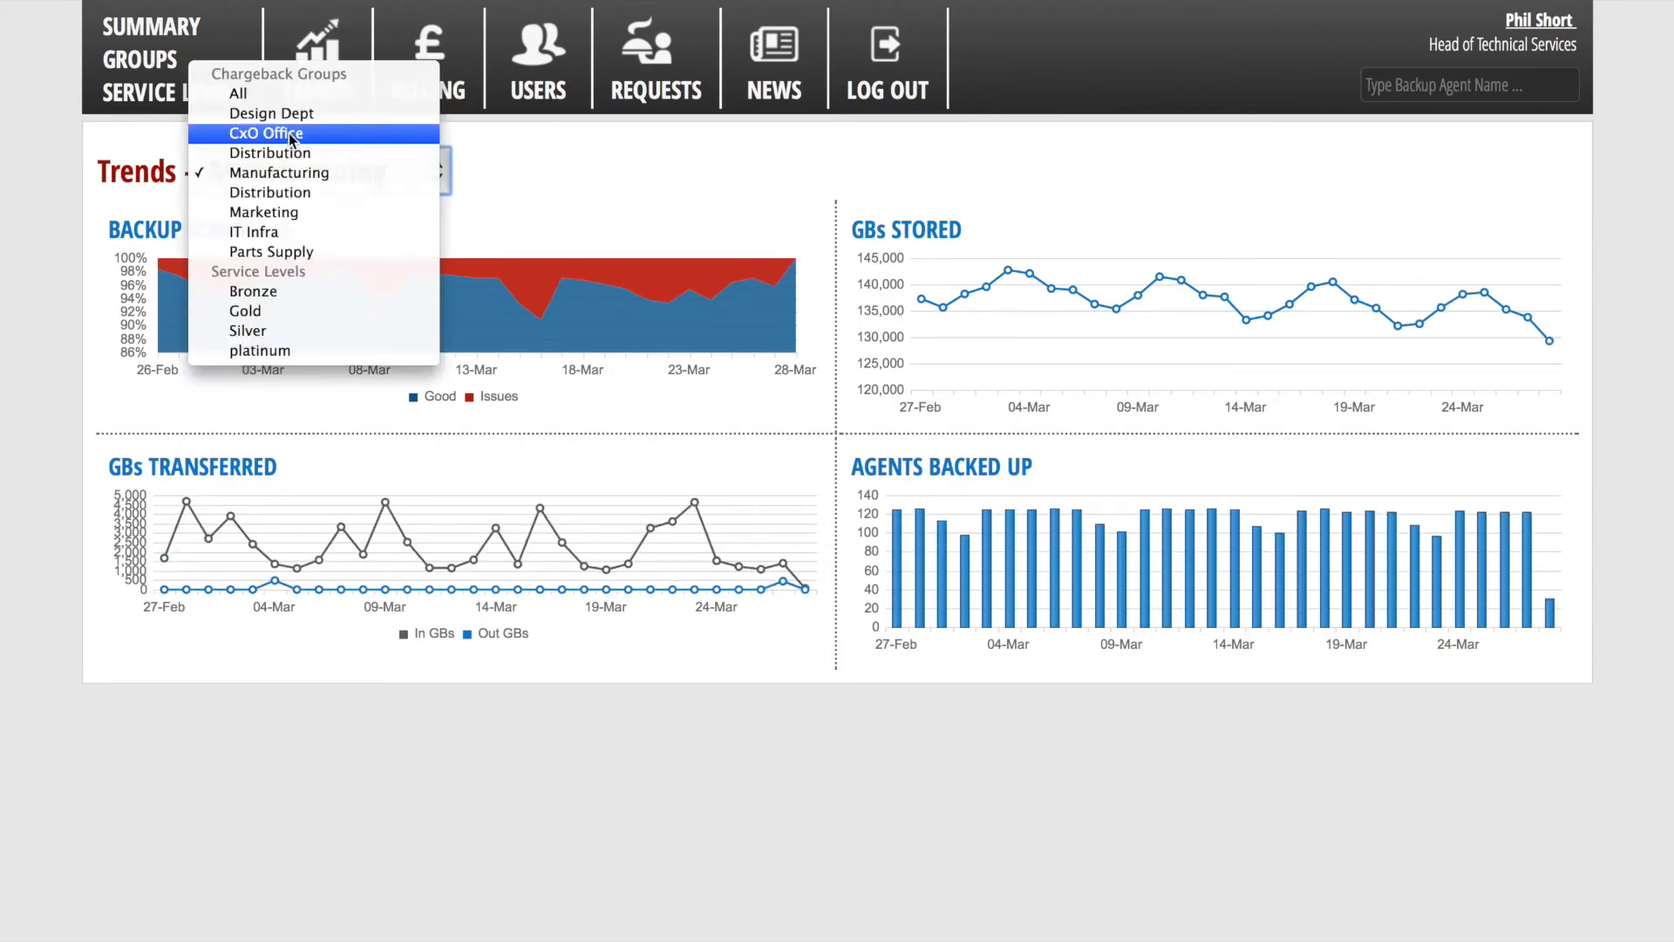
{"action": "mouse_move", "coordinate": [509, 218]}
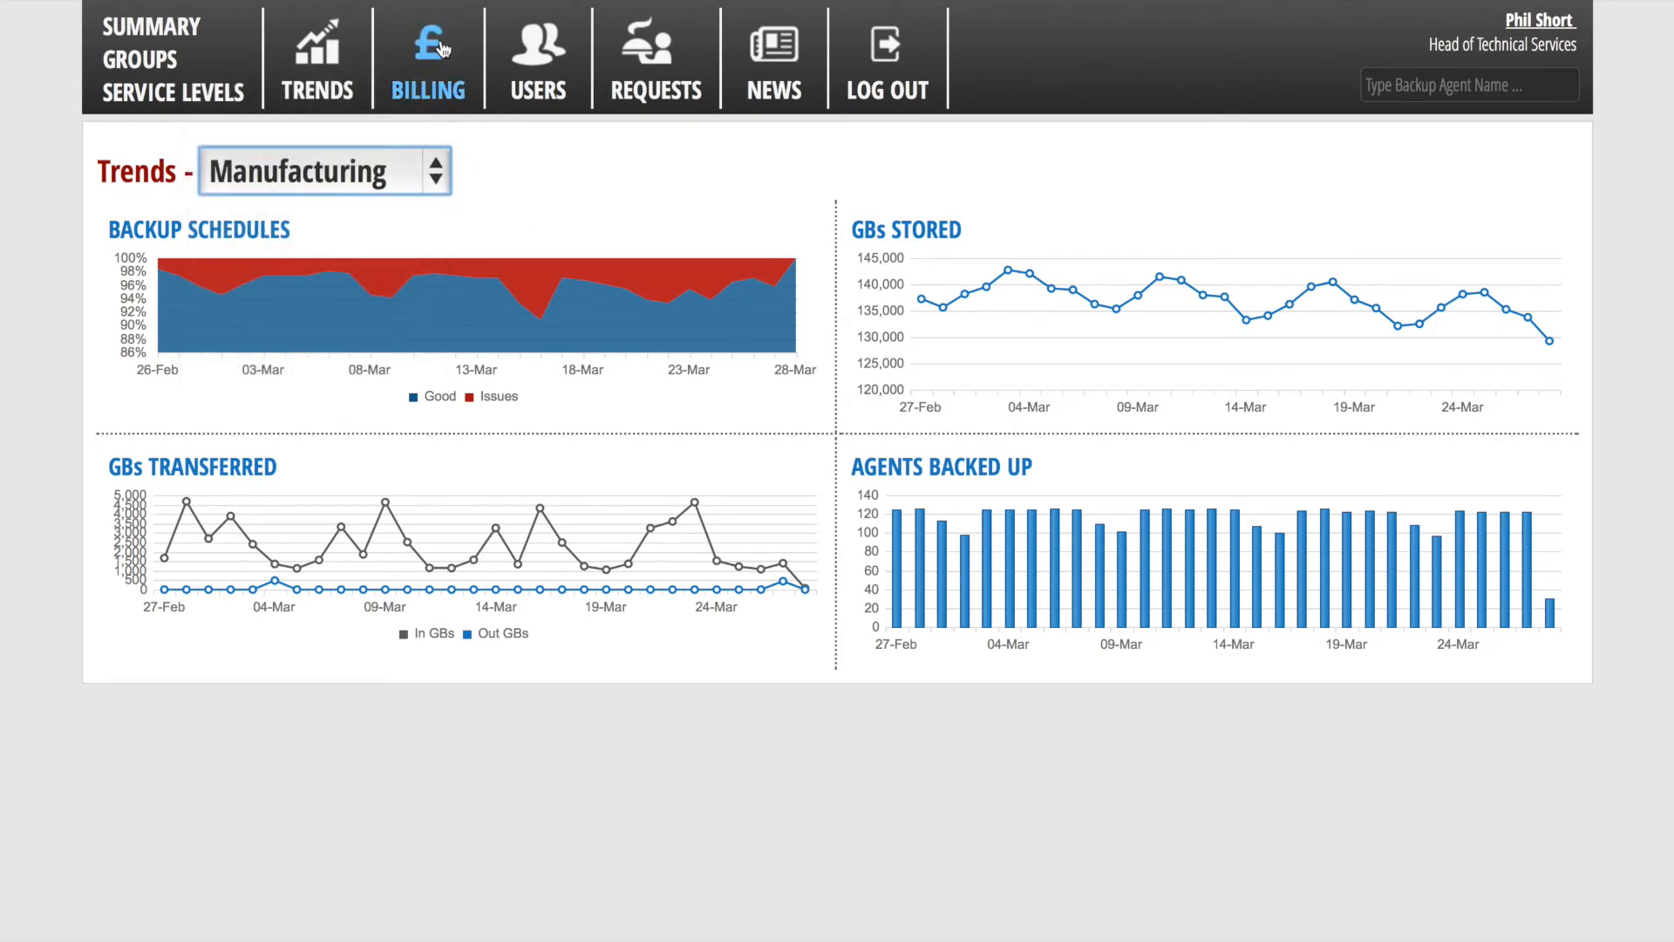
Step: List last month's invoices on the Billing page with Chargeback Group kept at All
{"action": "left_click", "coordinate": [428, 59]}
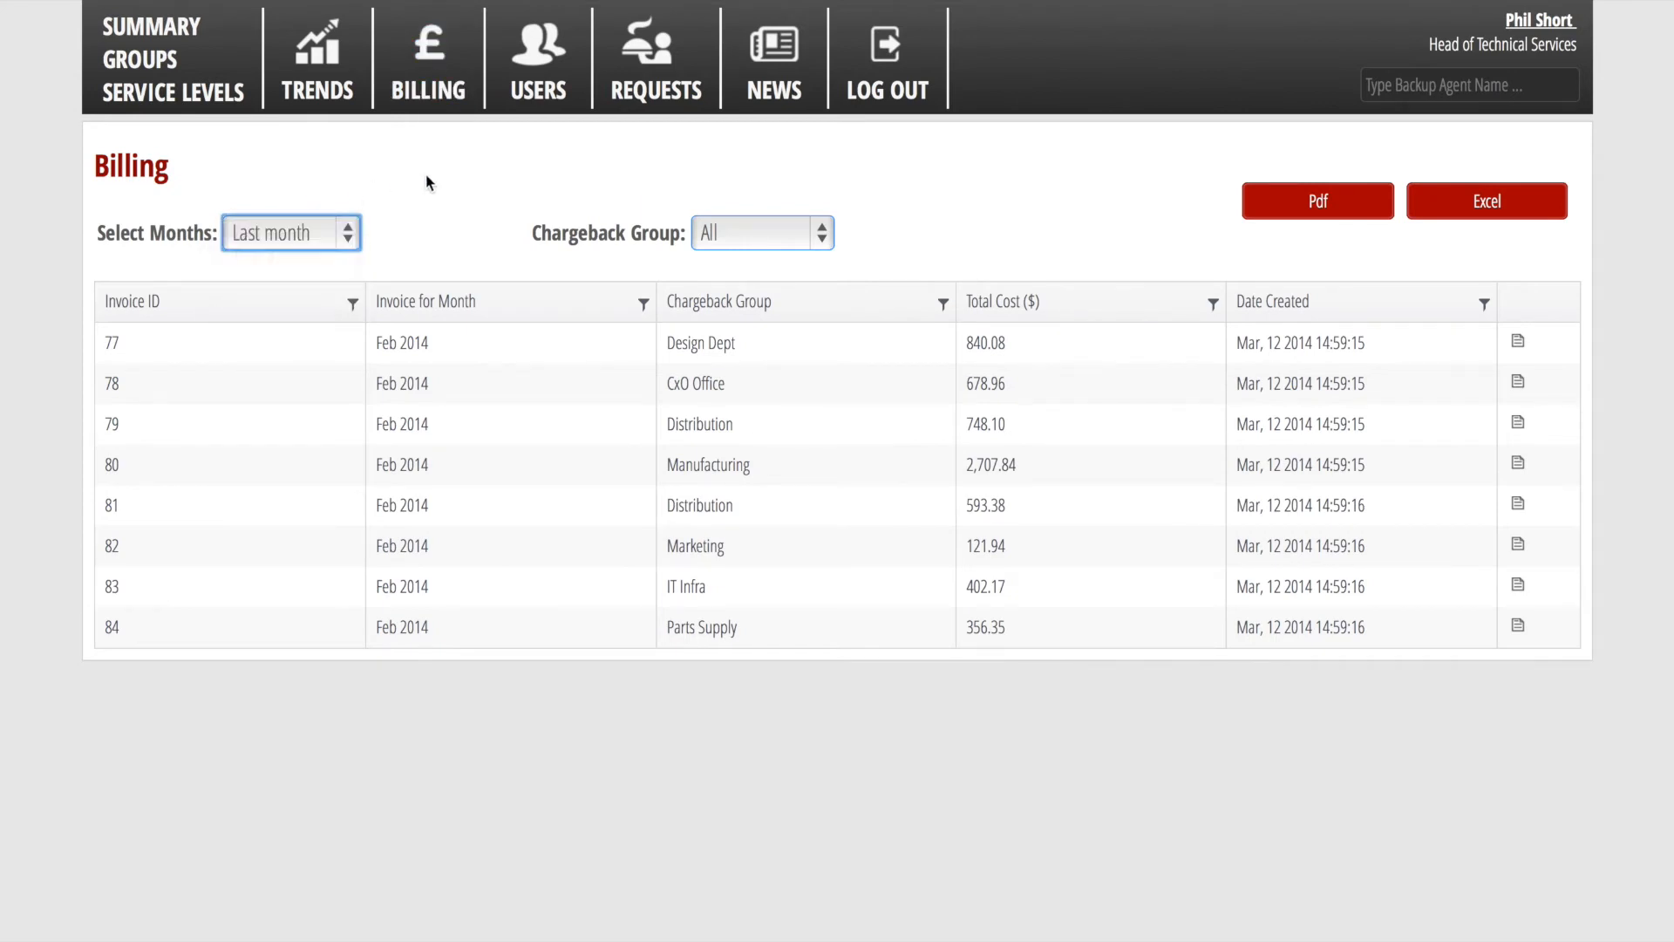
{"action": "left_click", "coordinate": [761, 233]}
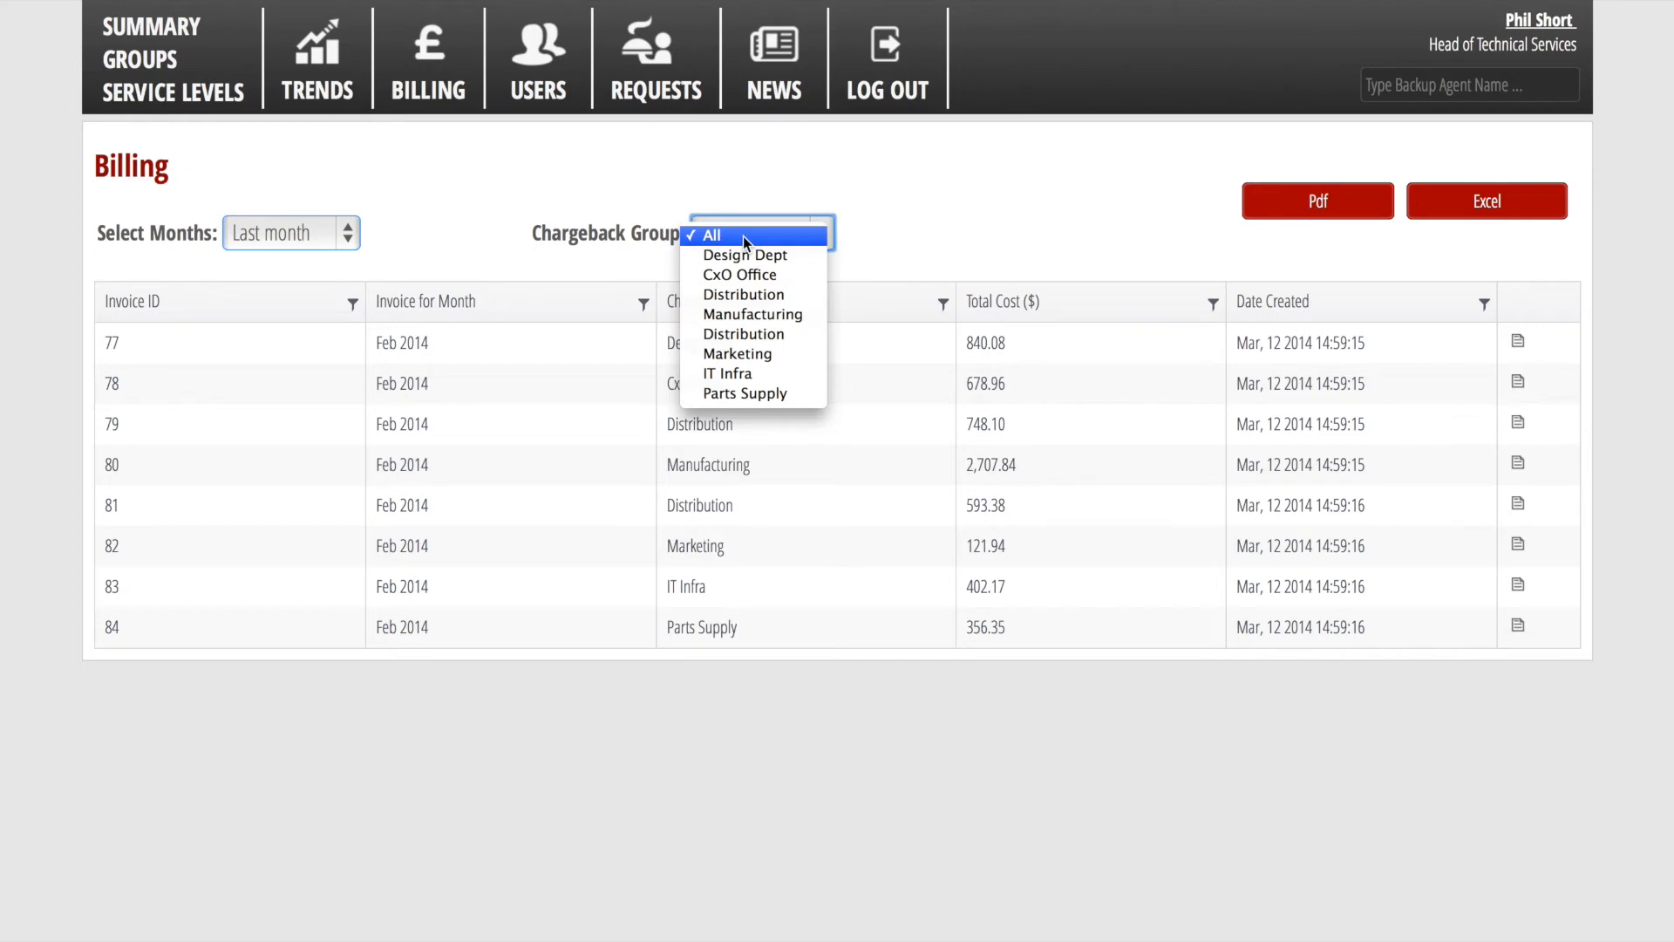
{"action": "left_click", "coordinate": [712, 234]}
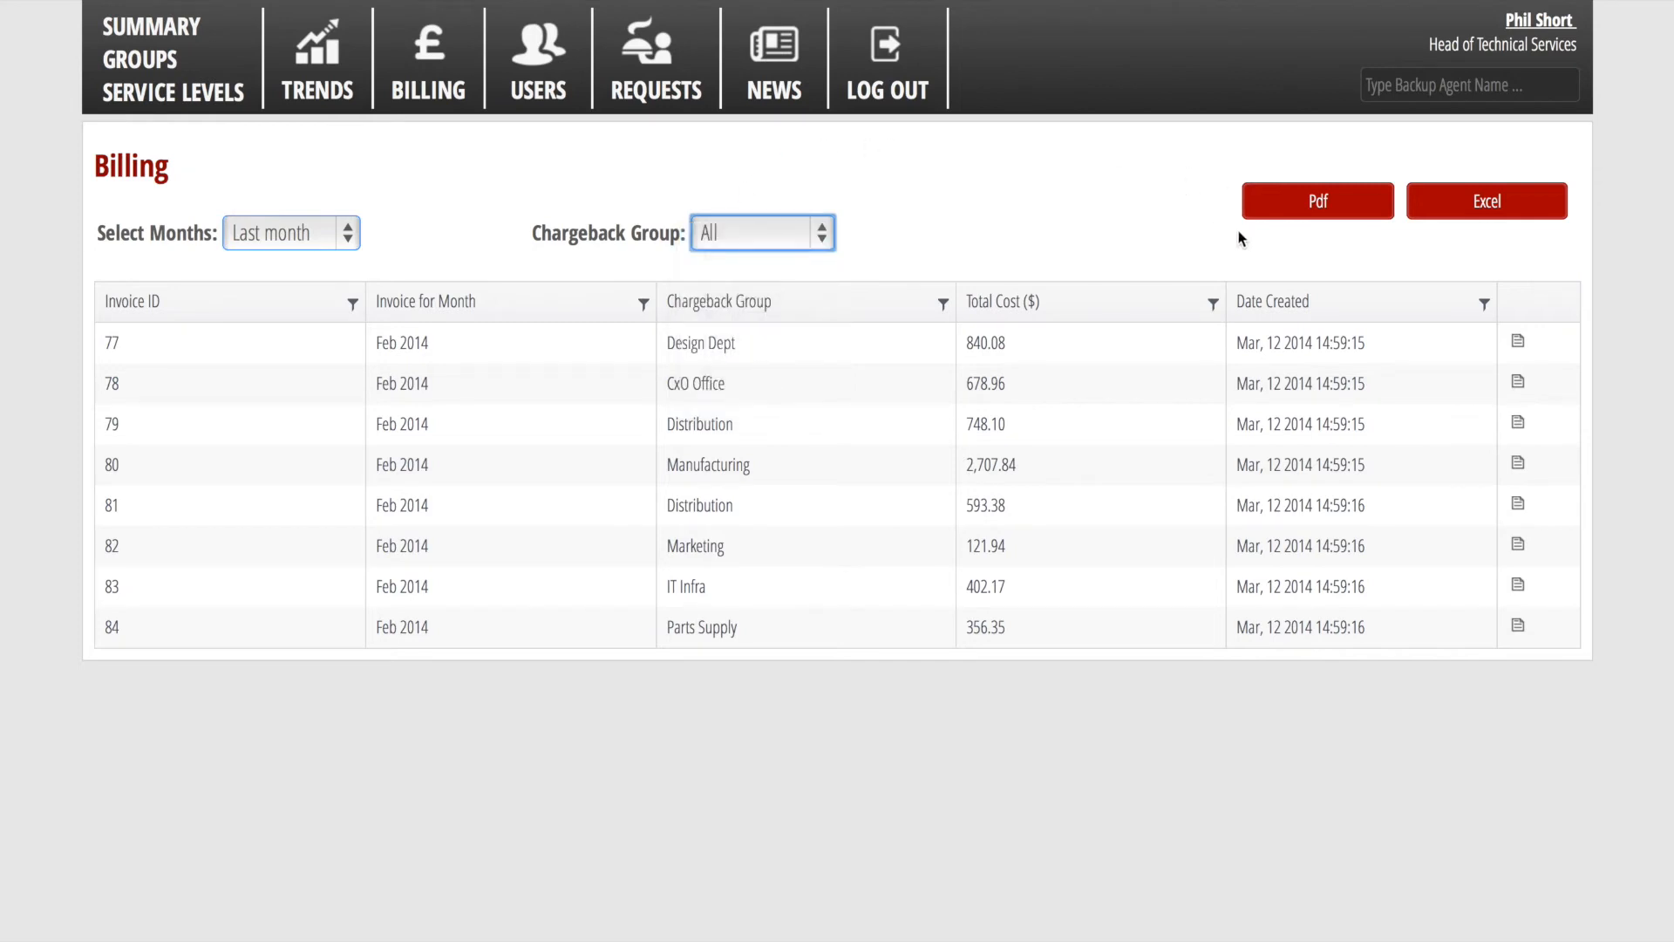
{"action": "mouse_move", "coordinate": [1320, 247]}
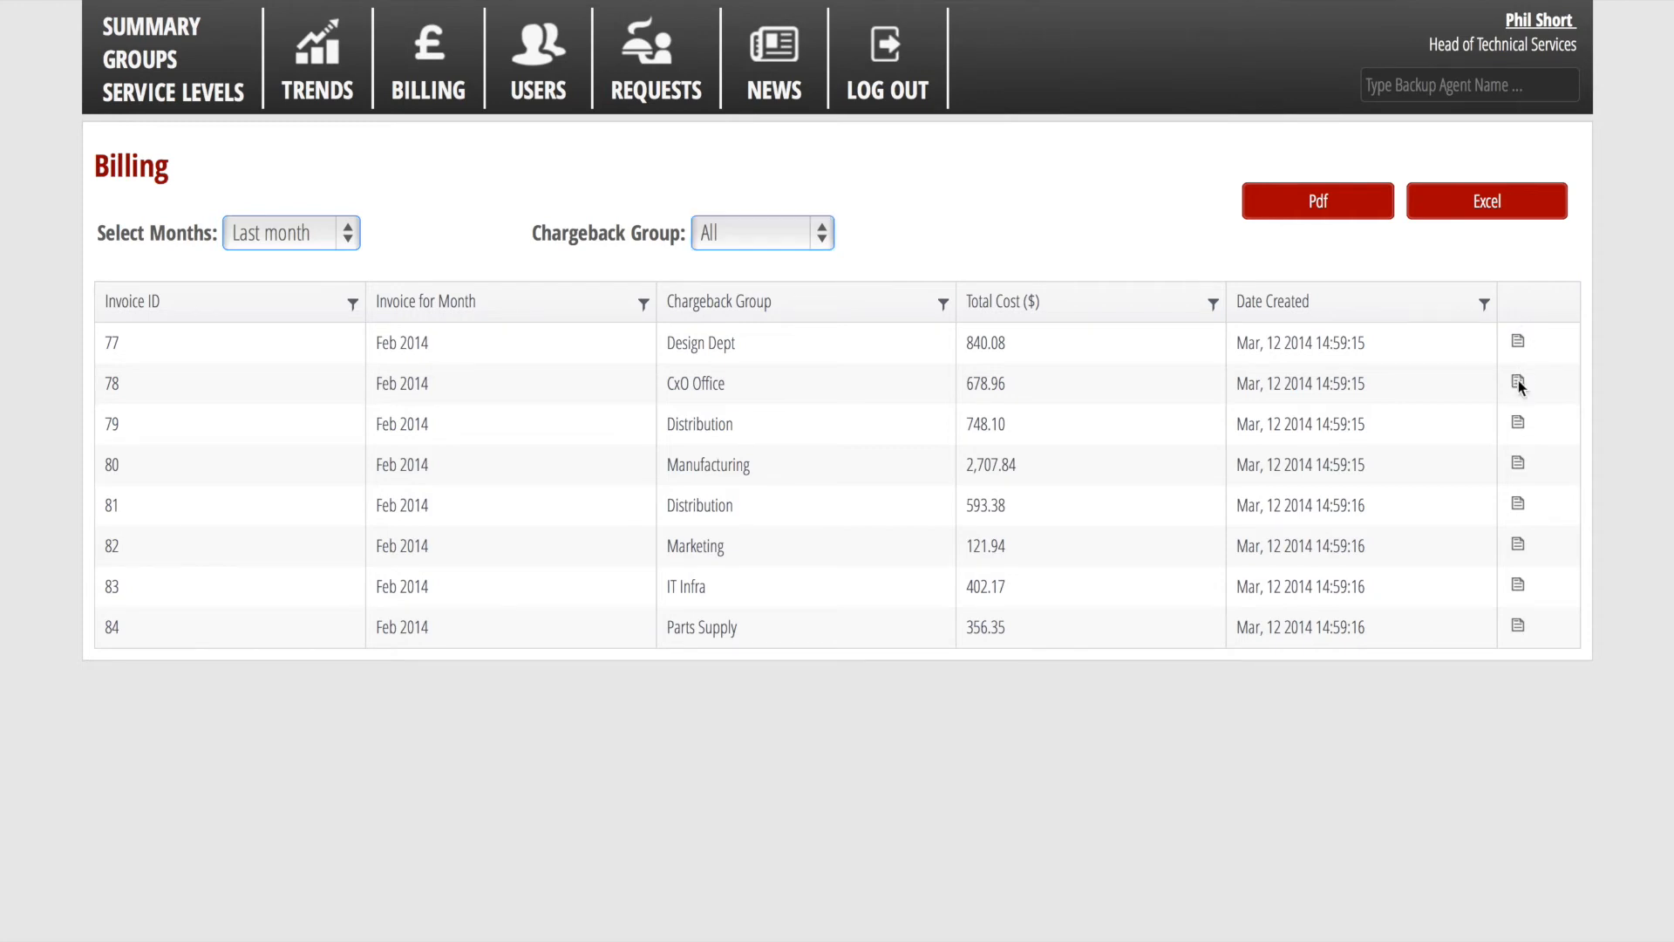
Step: View CxO Office's Feb 2014 invoice sorted by Total Cost, then go back to Summary
{"action": "left_click", "coordinate": [1517, 384]}
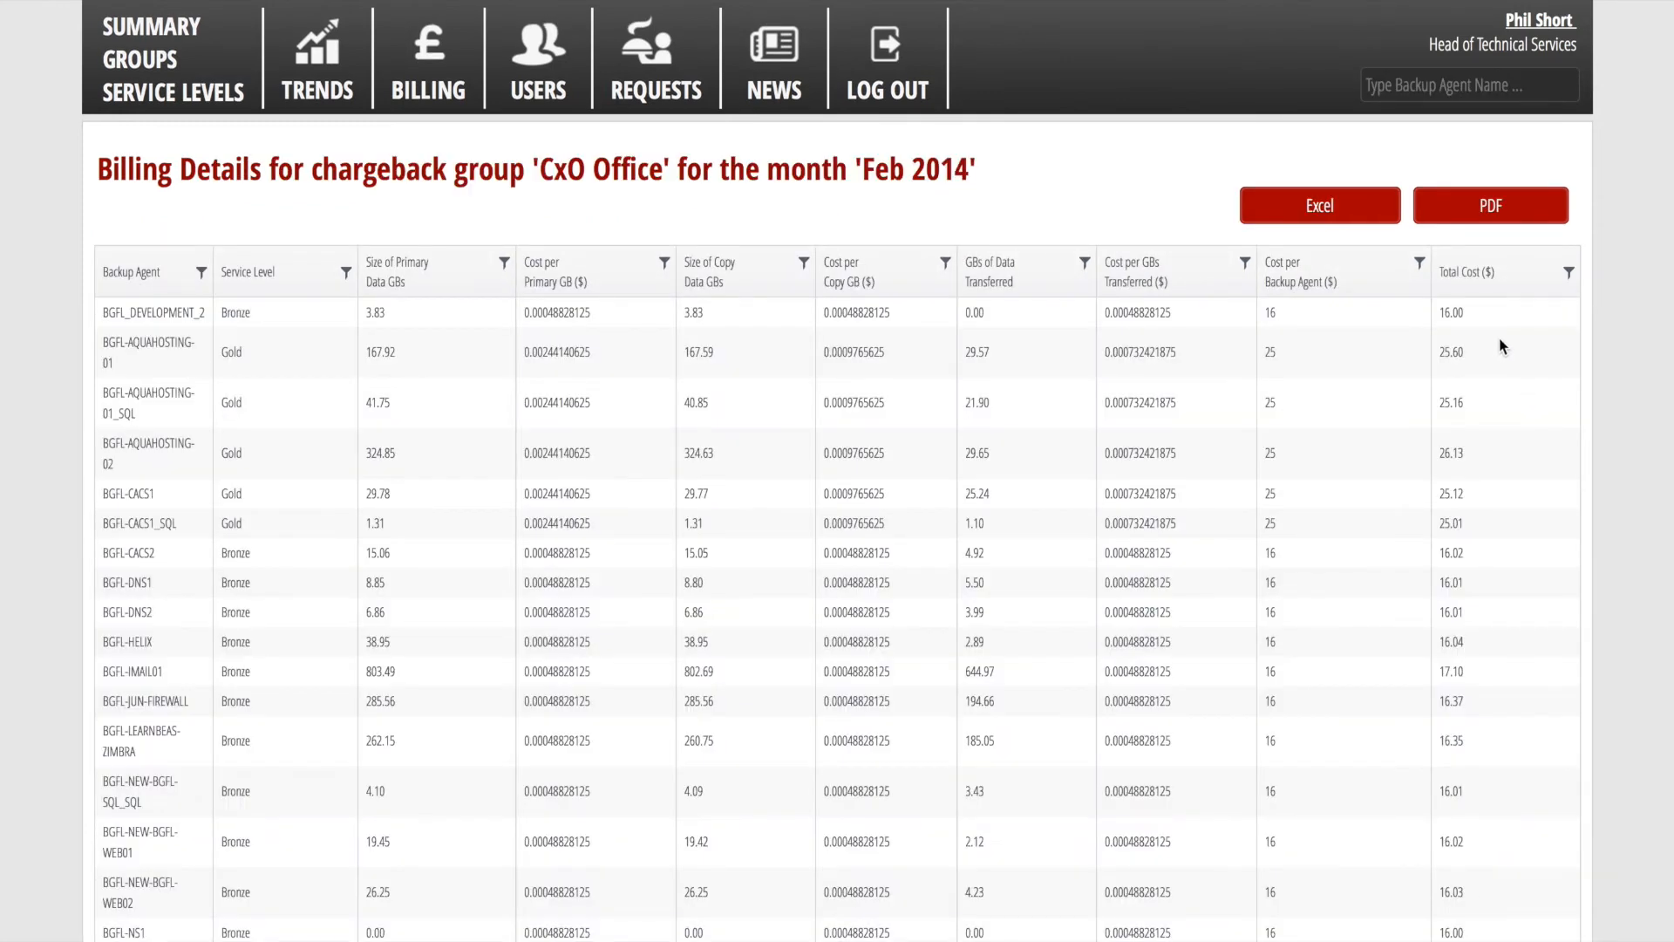
{"action": "left_click", "coordinate": [1469, 271]}
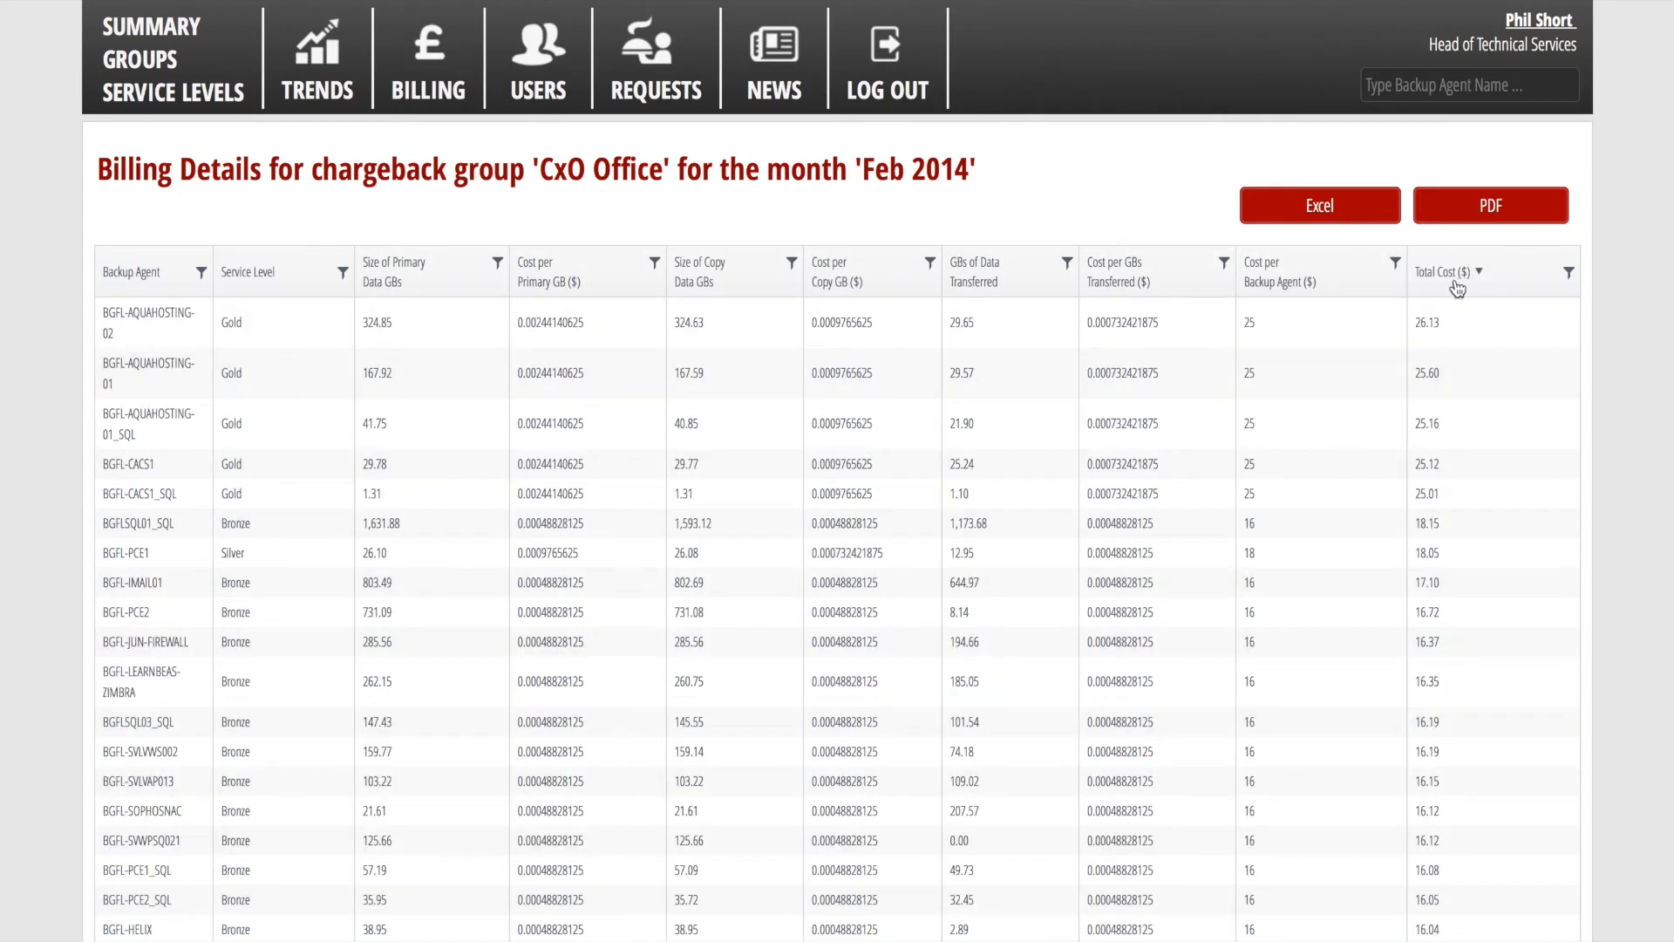
{"action": "mouse_move", "coordinate": [1309, 325]}
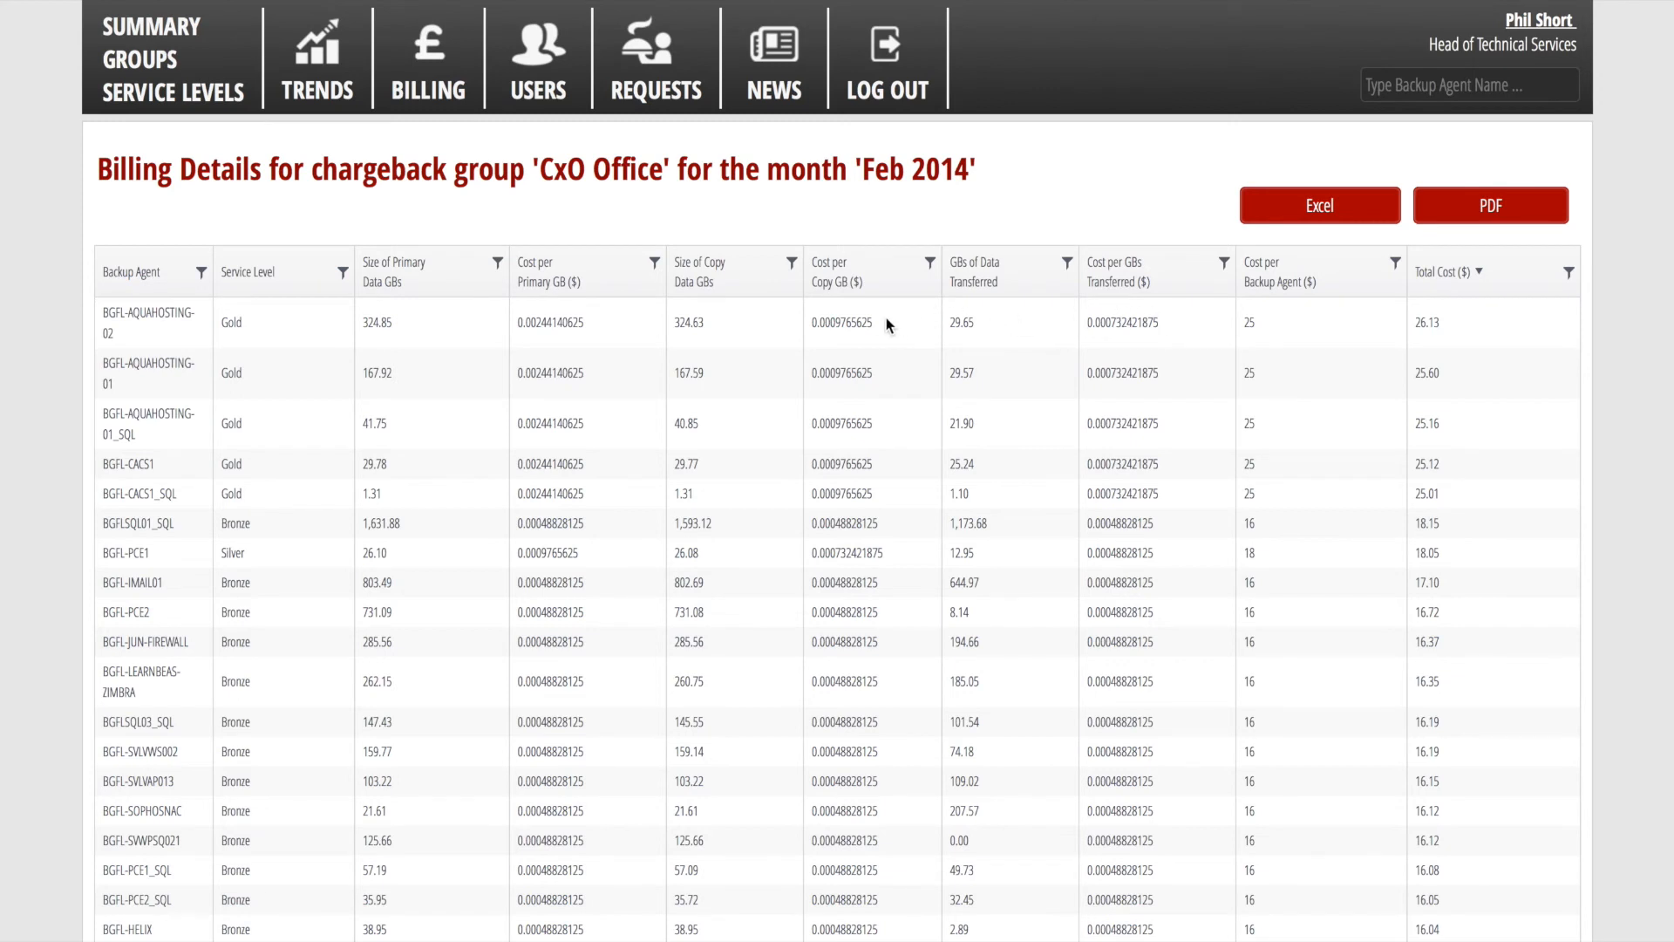
{"action": "mouse_move", "coordinate": [486, 325]}
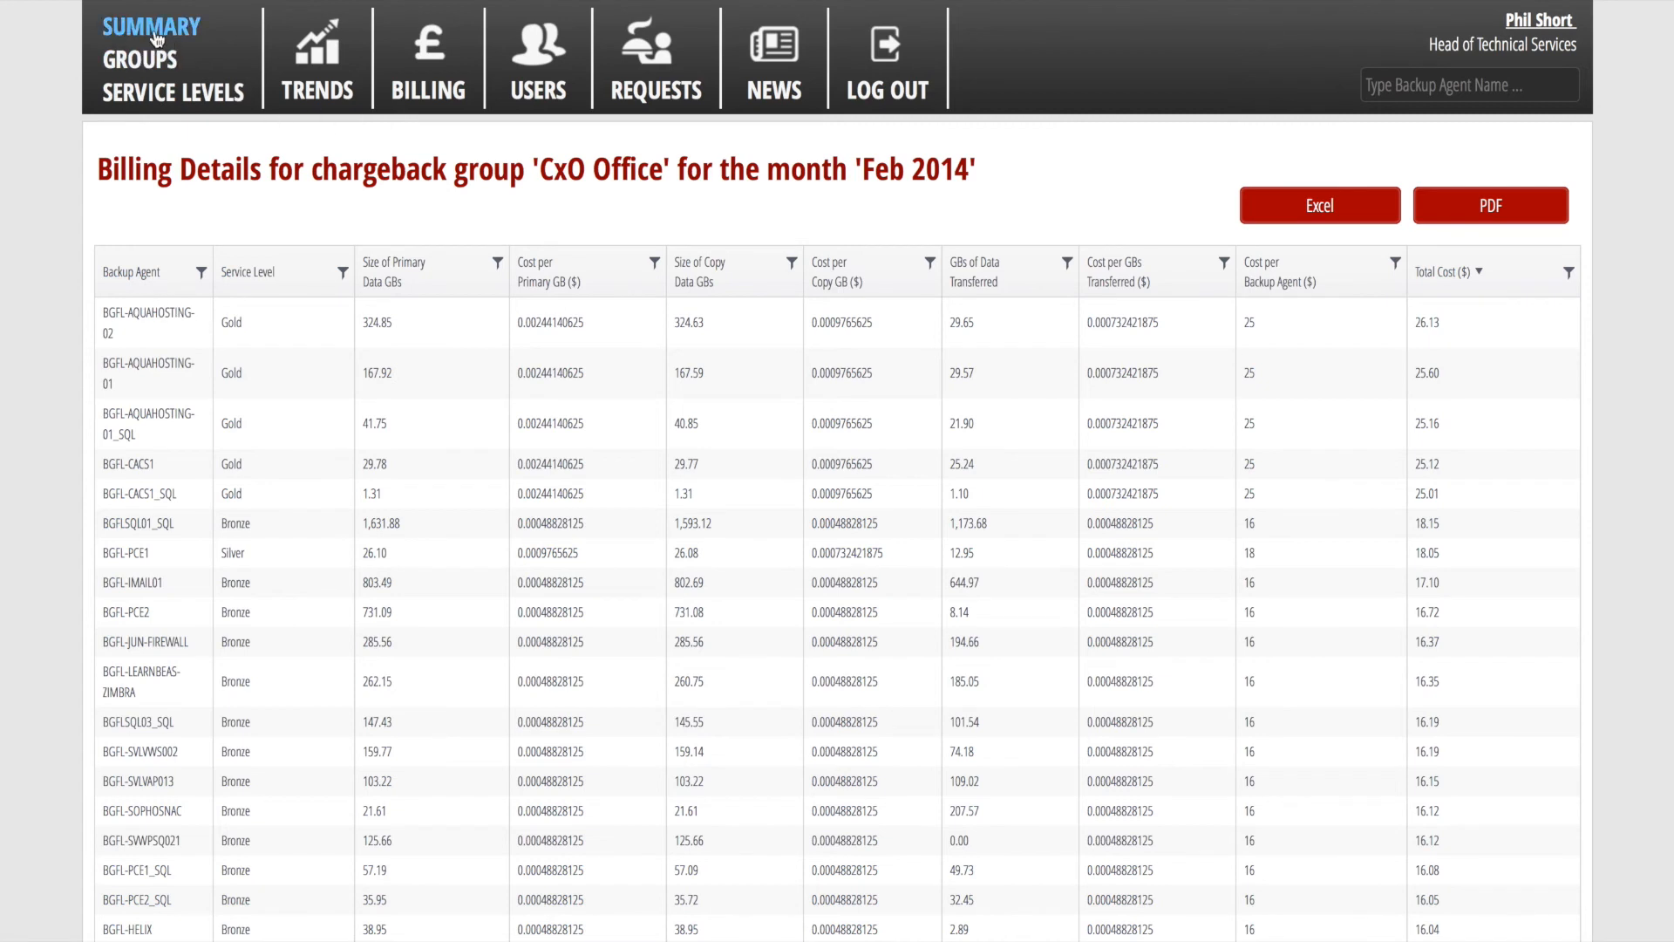
{"action": "left_click", "coordinate": [152, 27]}
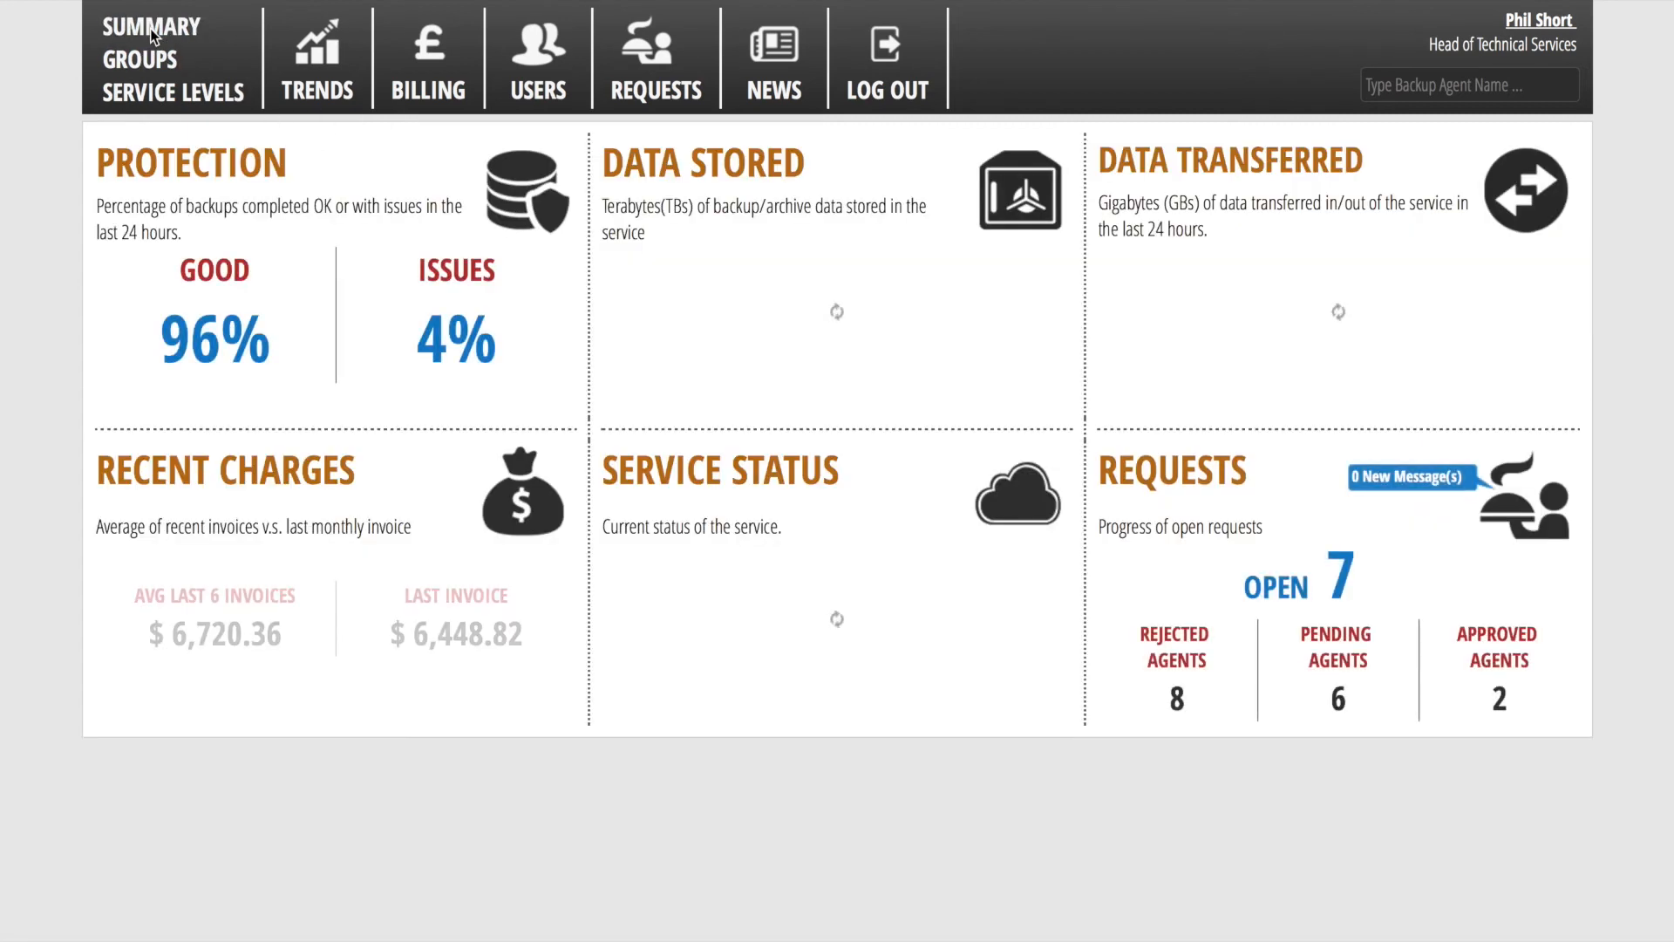